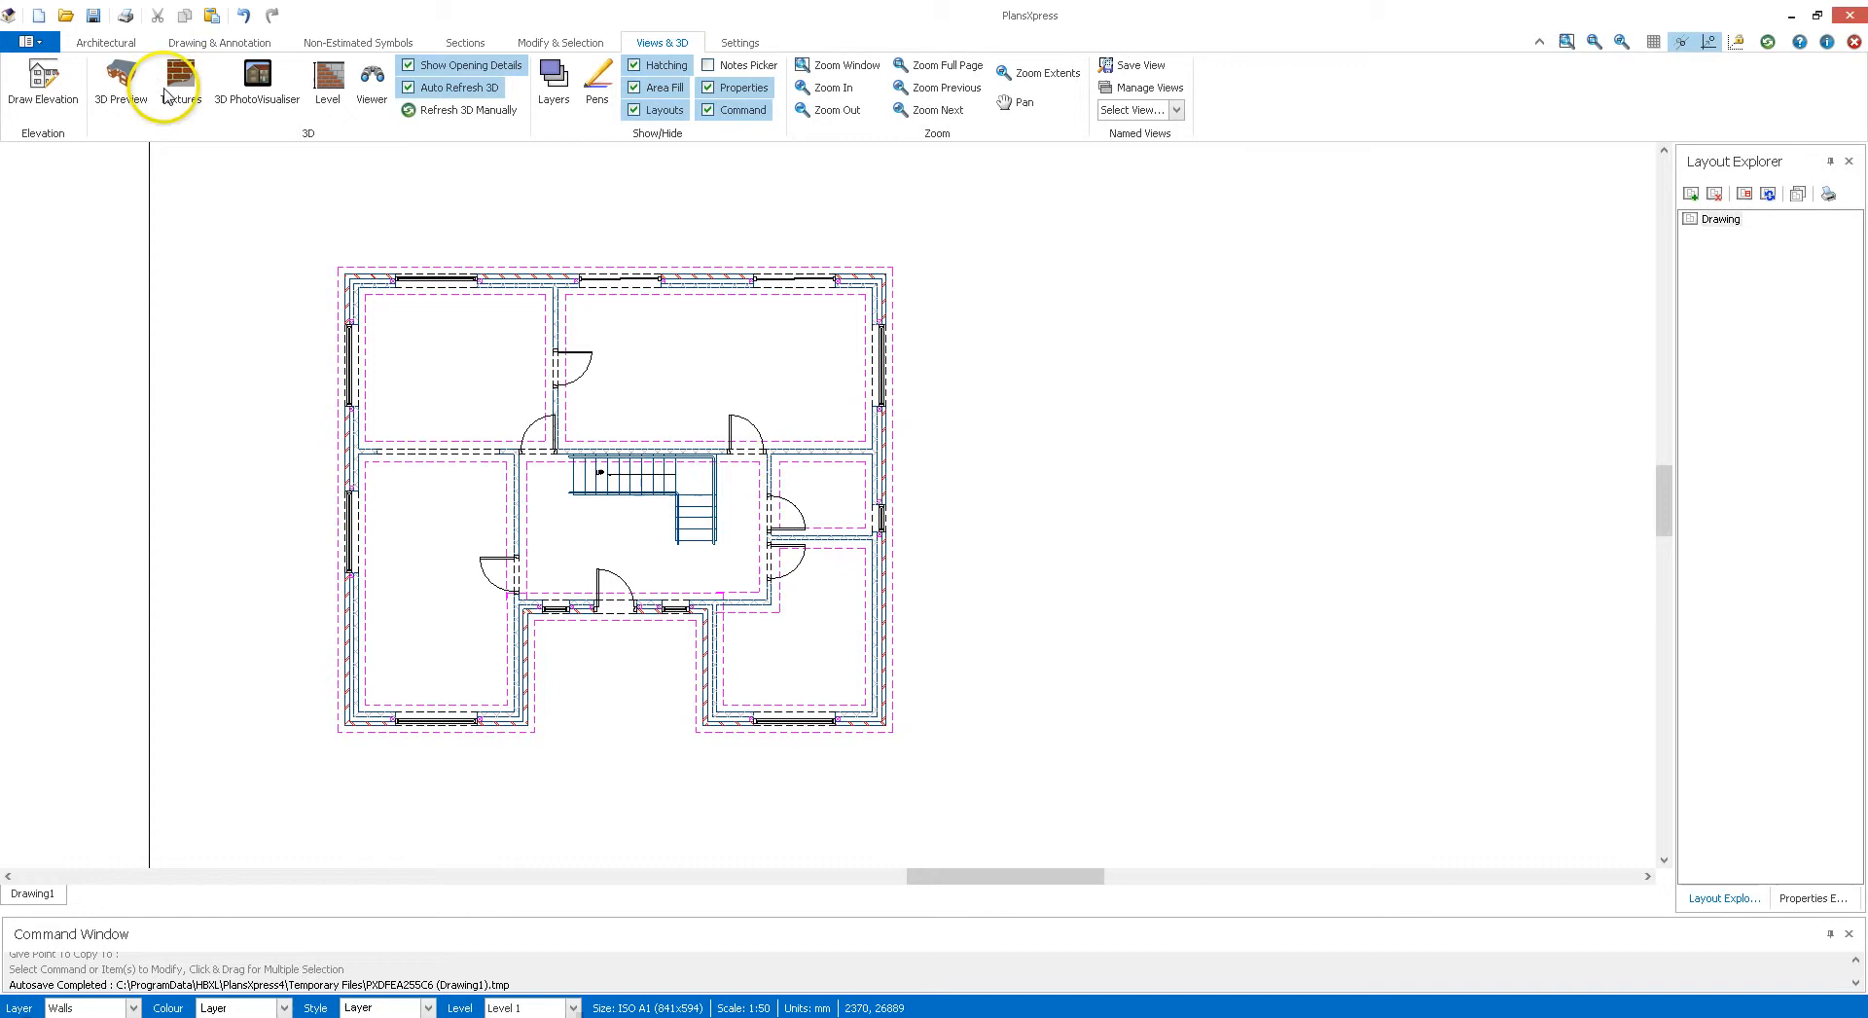
Step: Check the house in the 3D preview, orbiting to view it from above
left_click(120, 78)
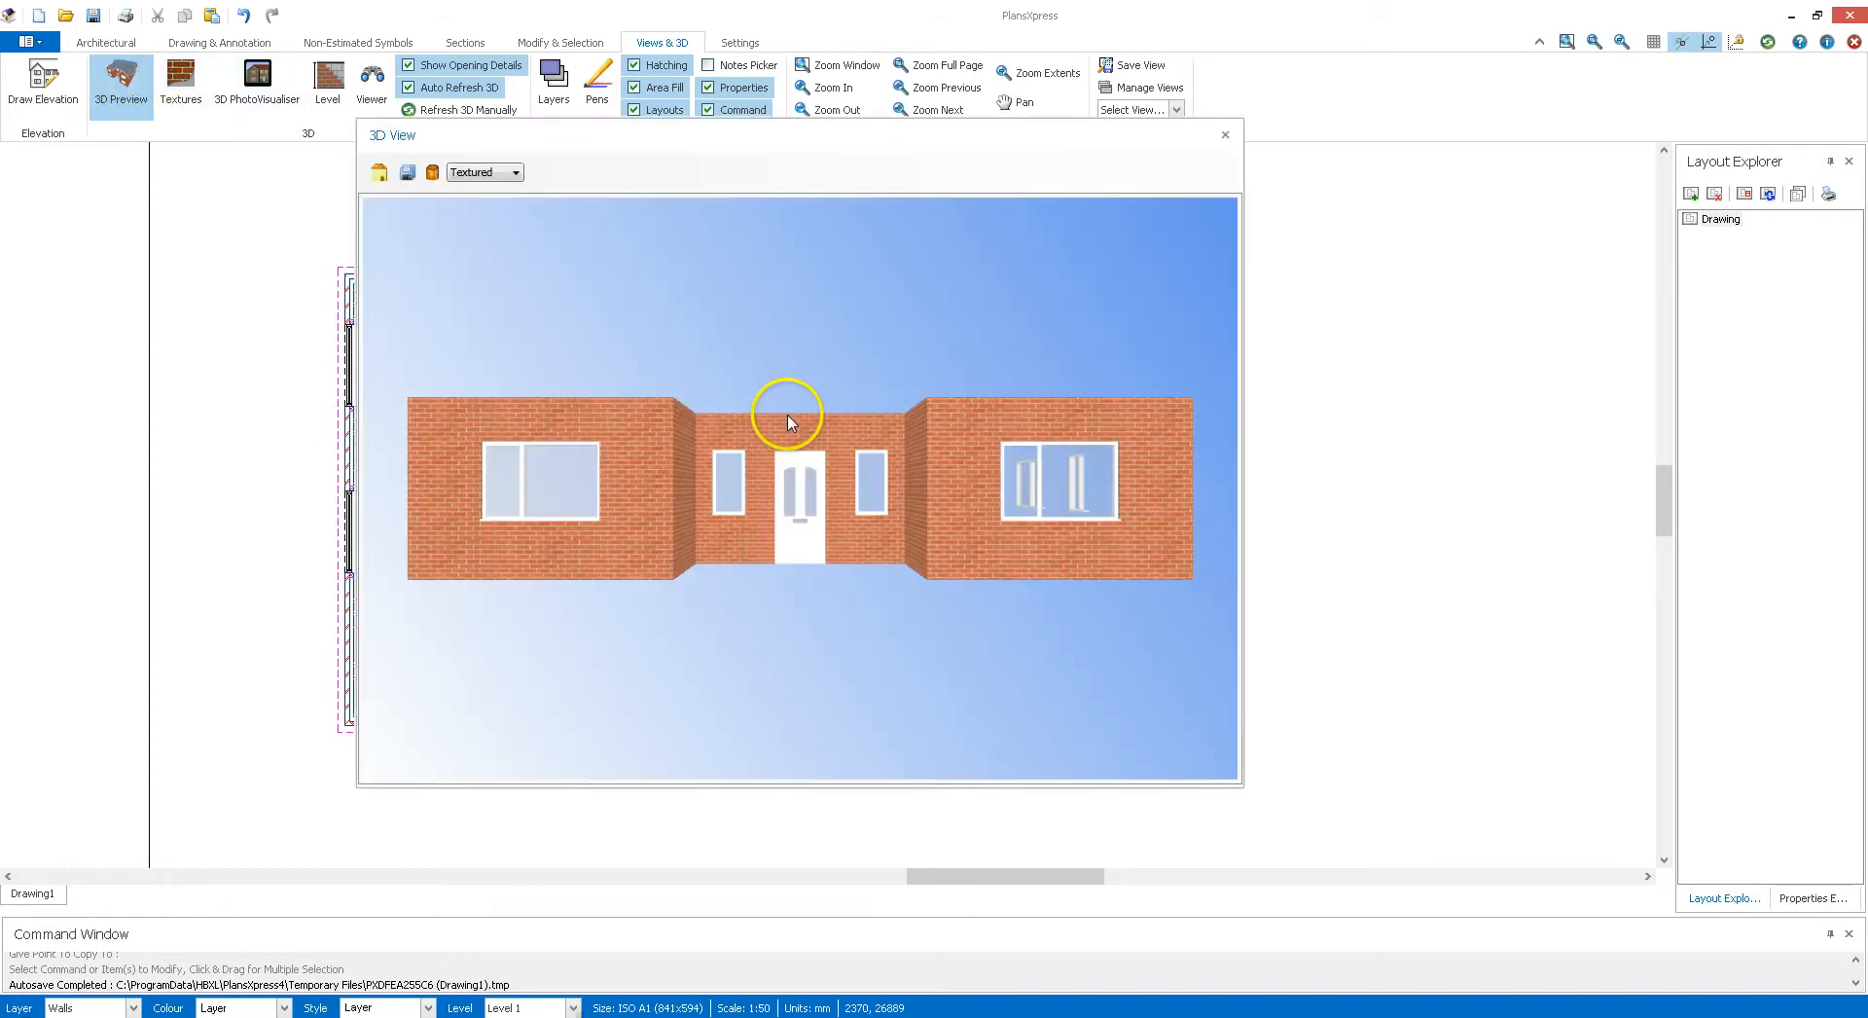
left_click_drag(786, 423, 840, 489)
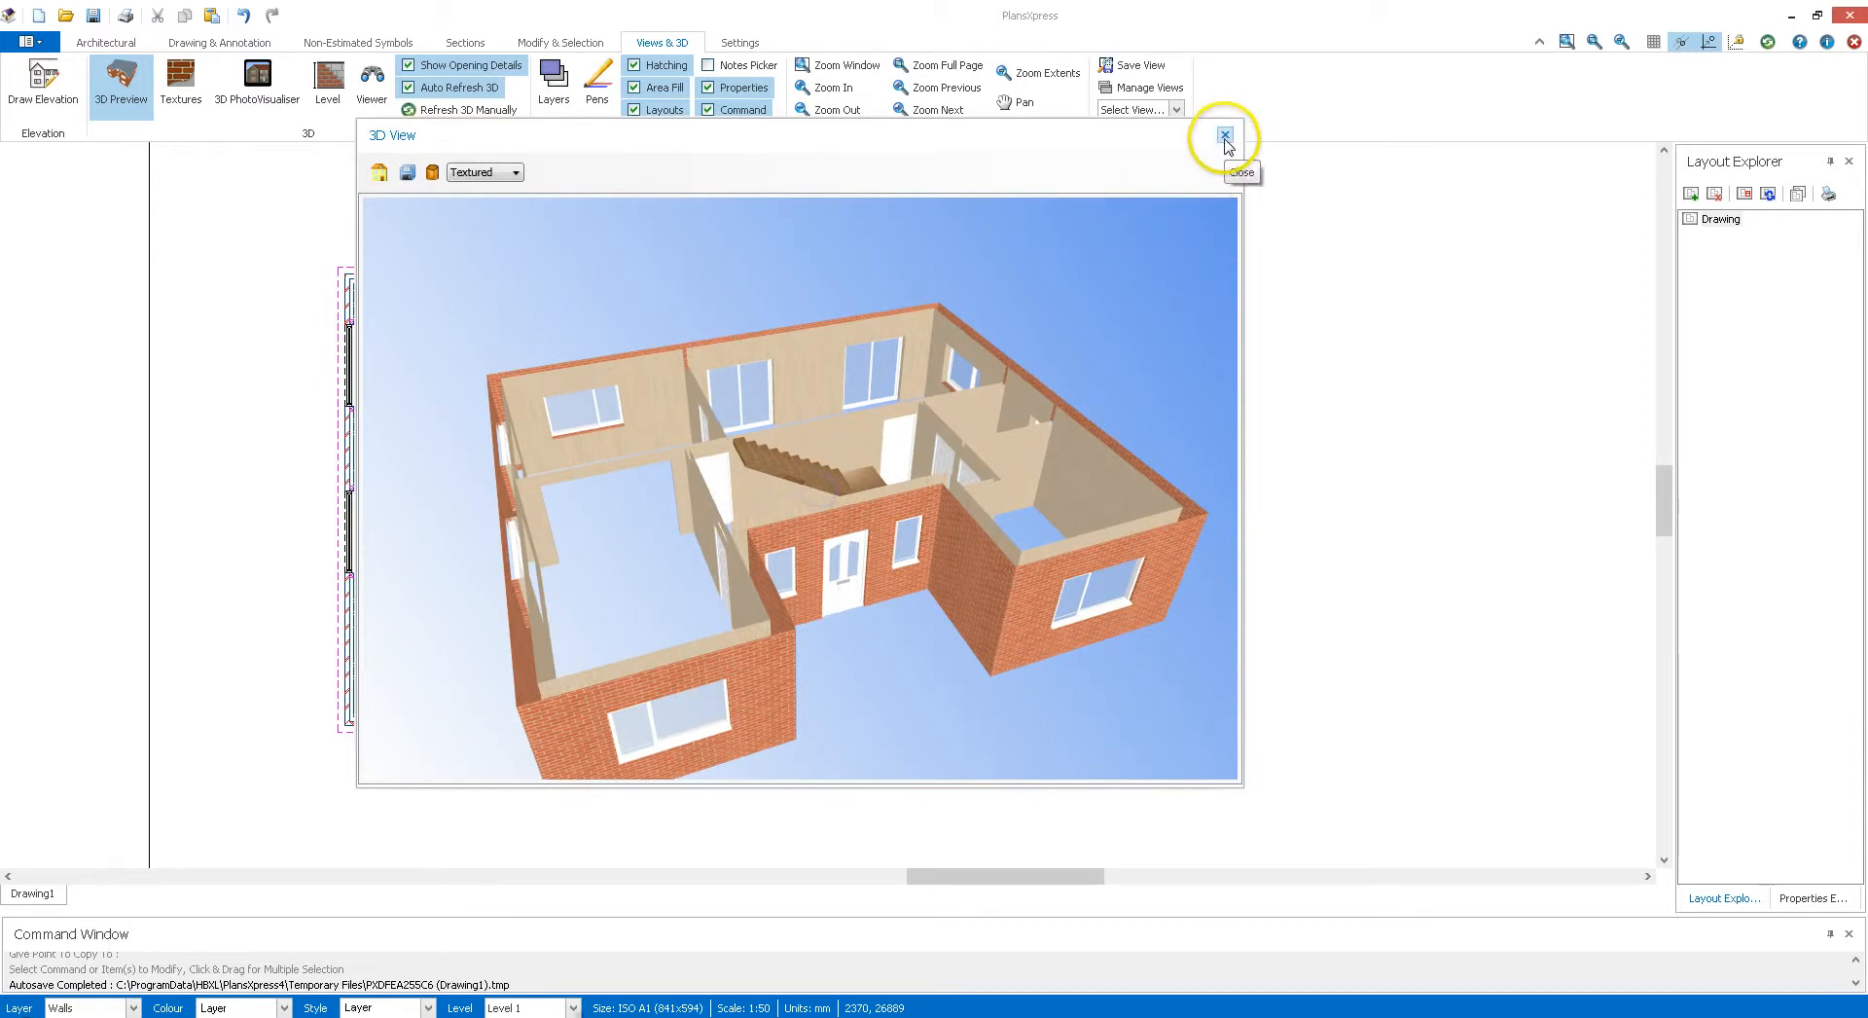
left_click(1222, 134)
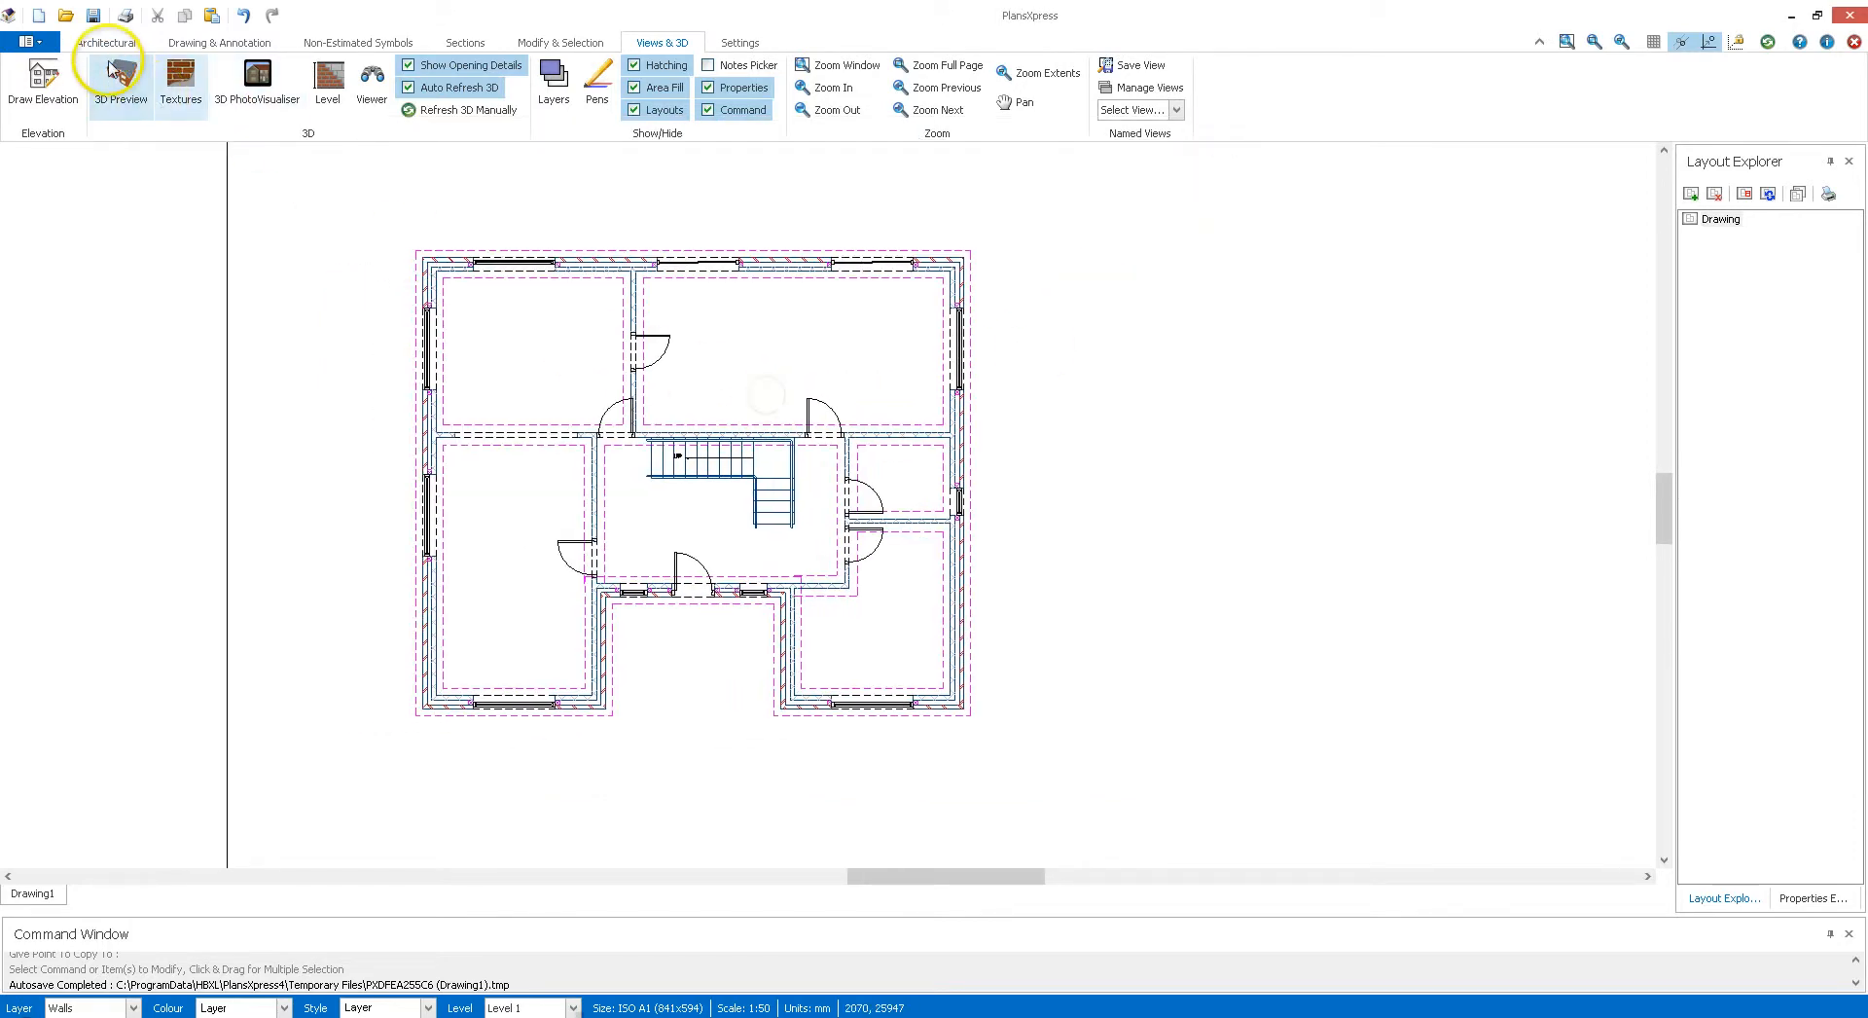
Step: Draw a freestanding external wall beside the house and review it in 3D
left_click(105, 41)
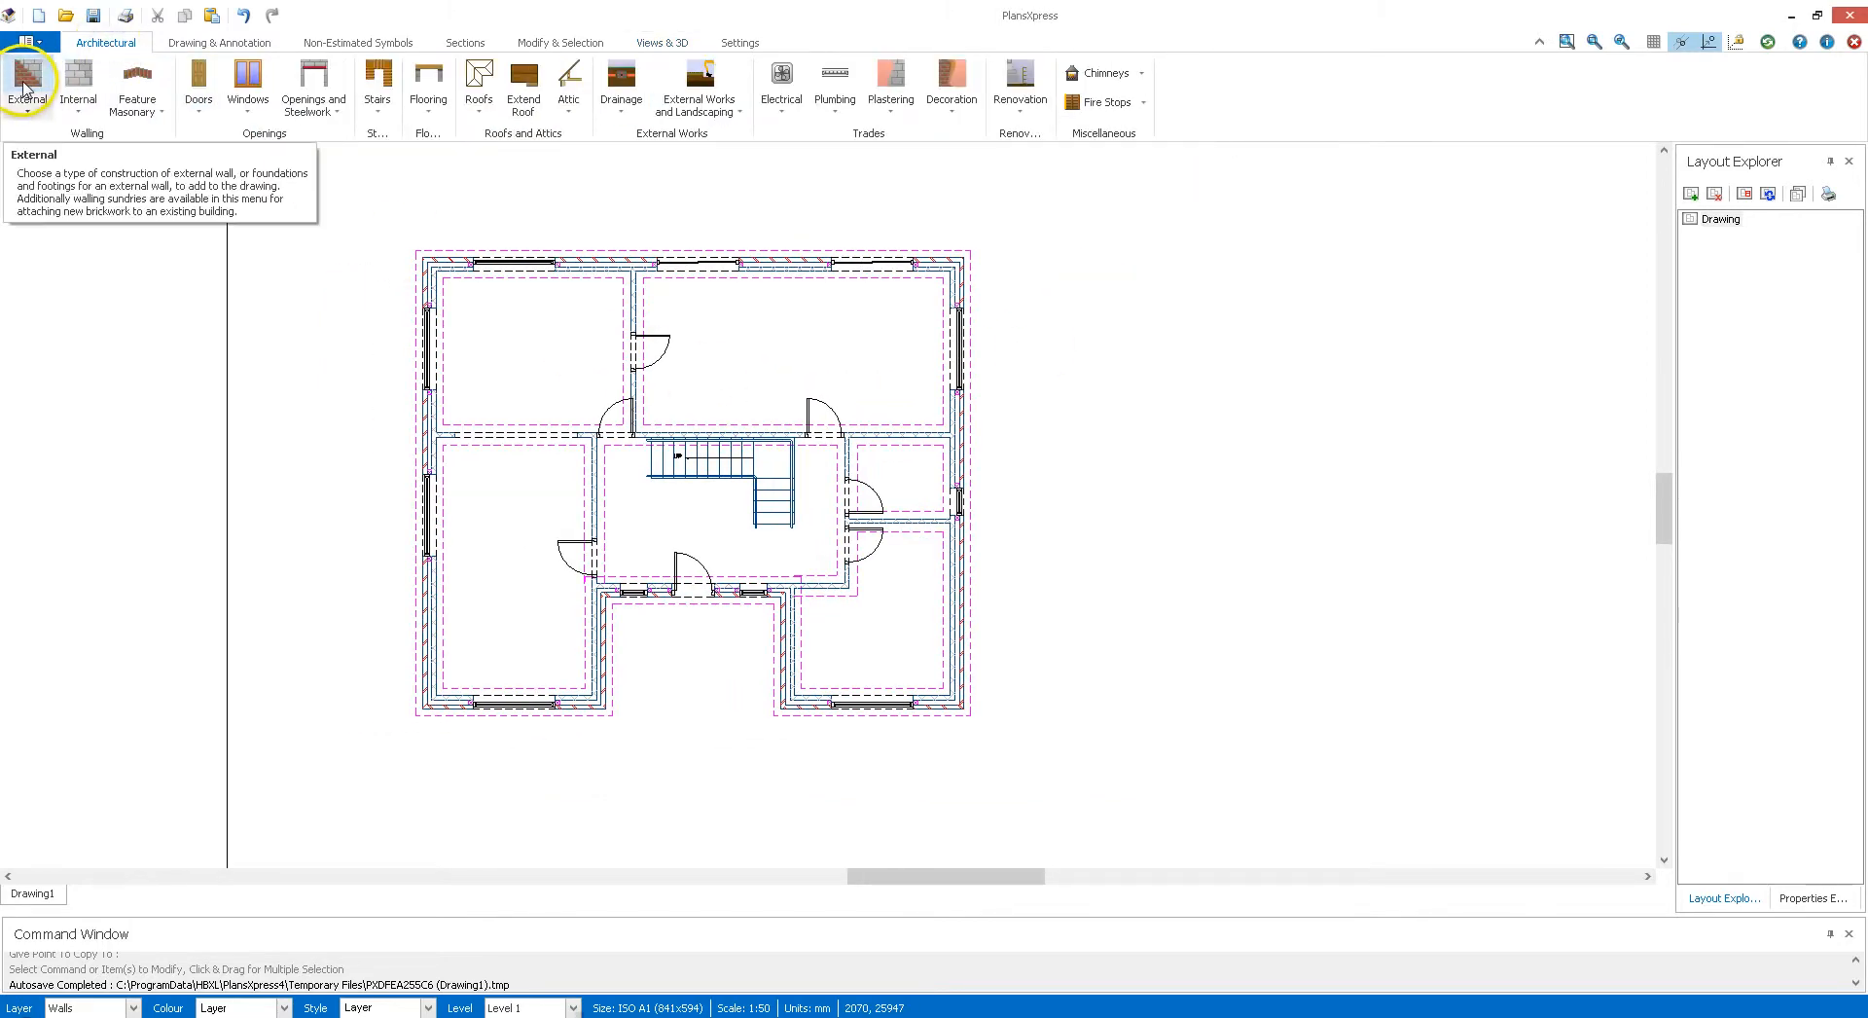
left_click(26, 90)
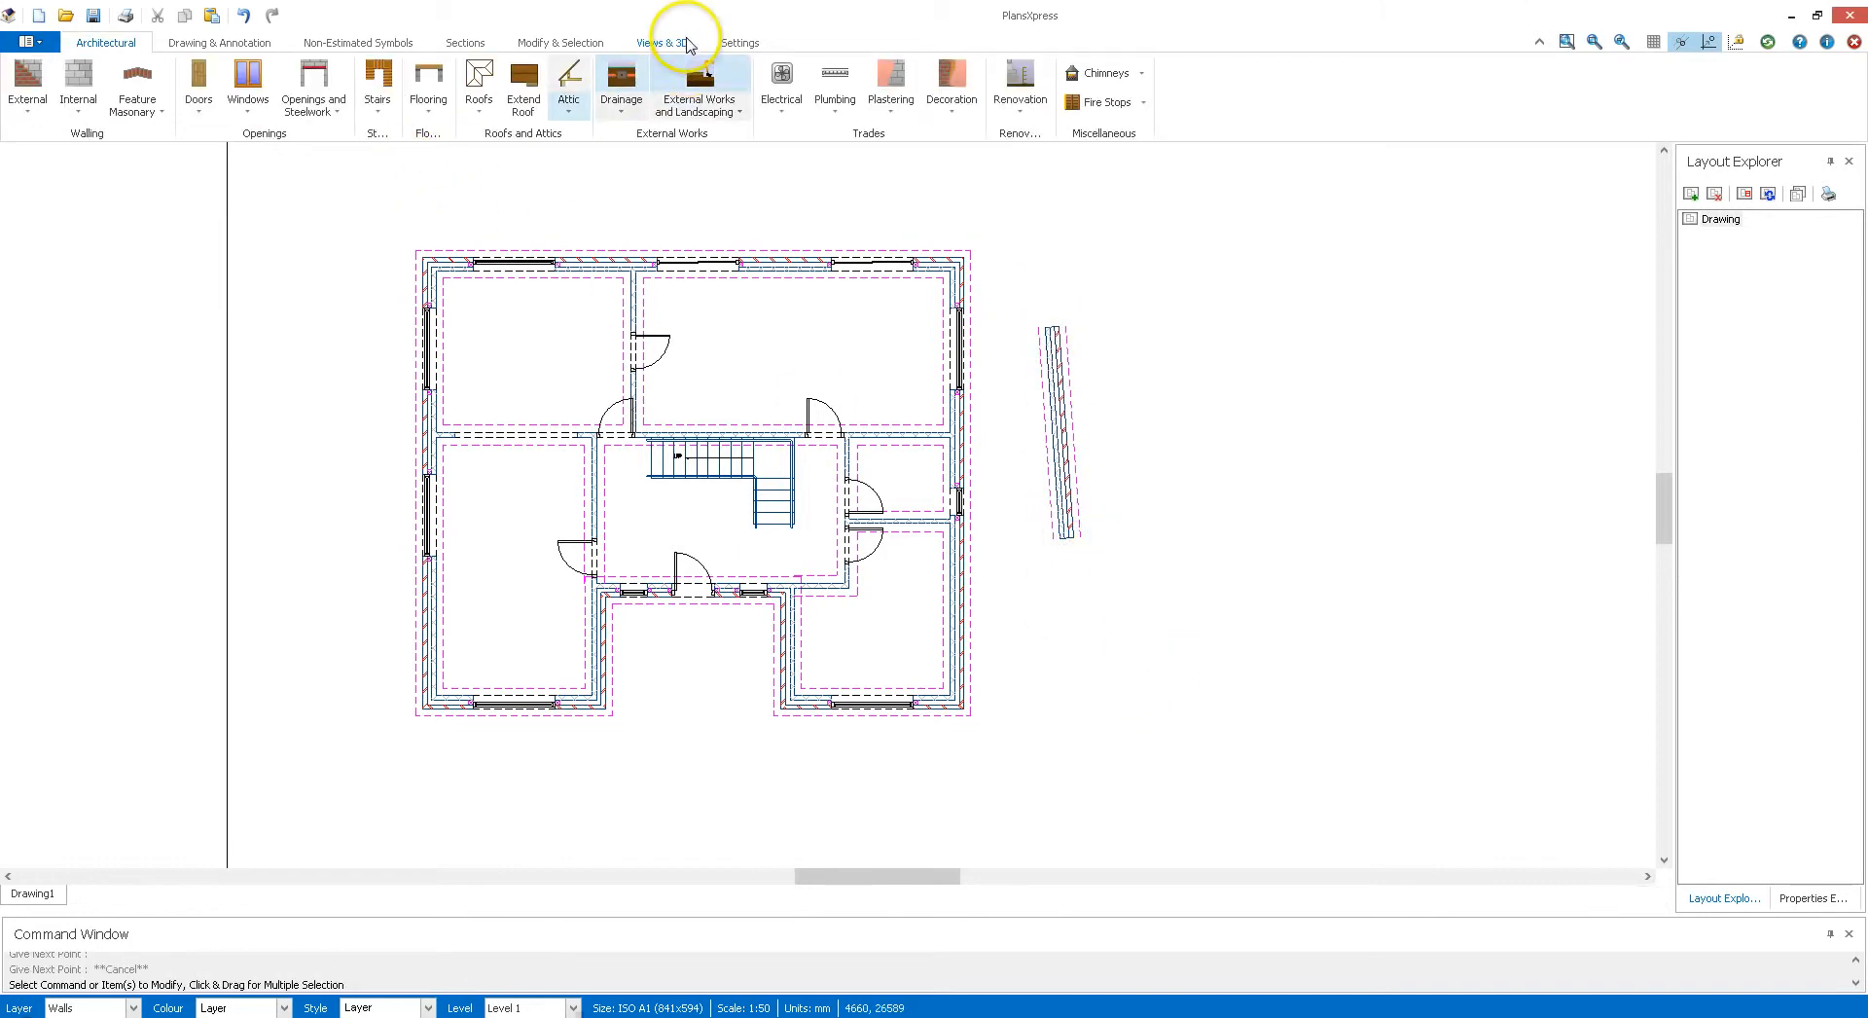
left_click(661, 43)
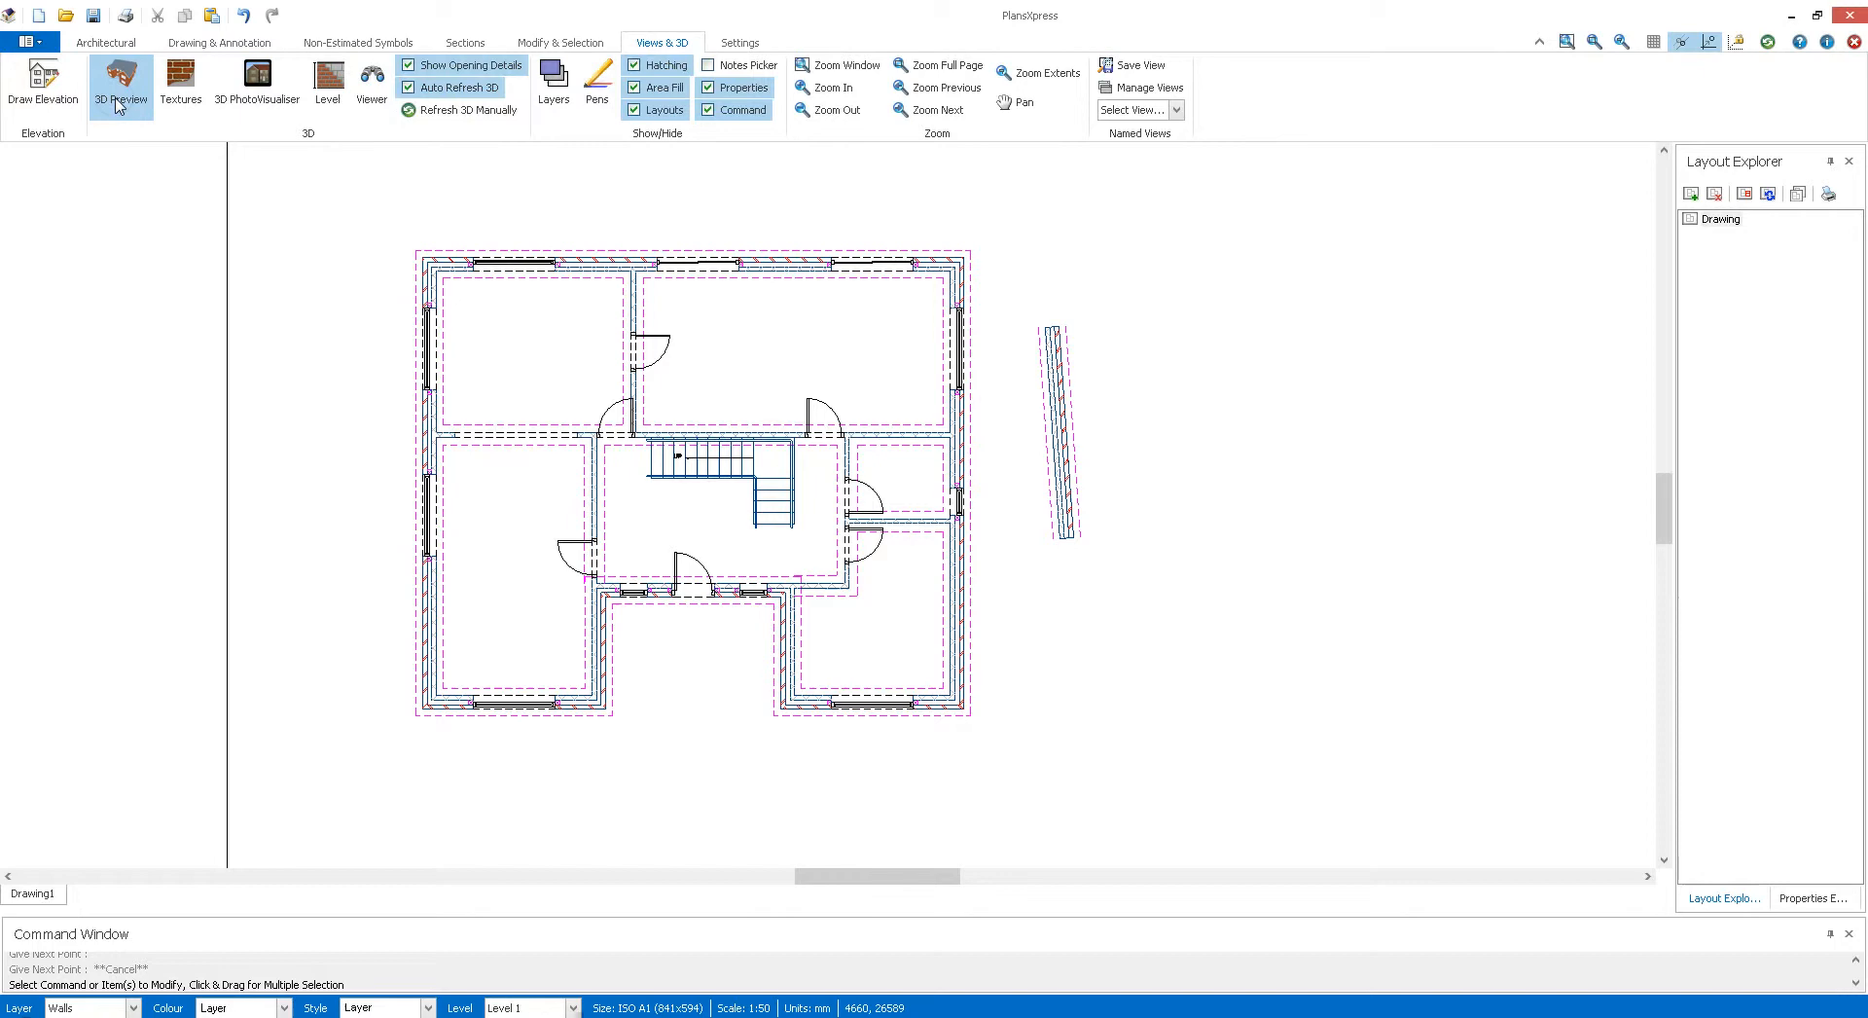
left_click(121, 78)
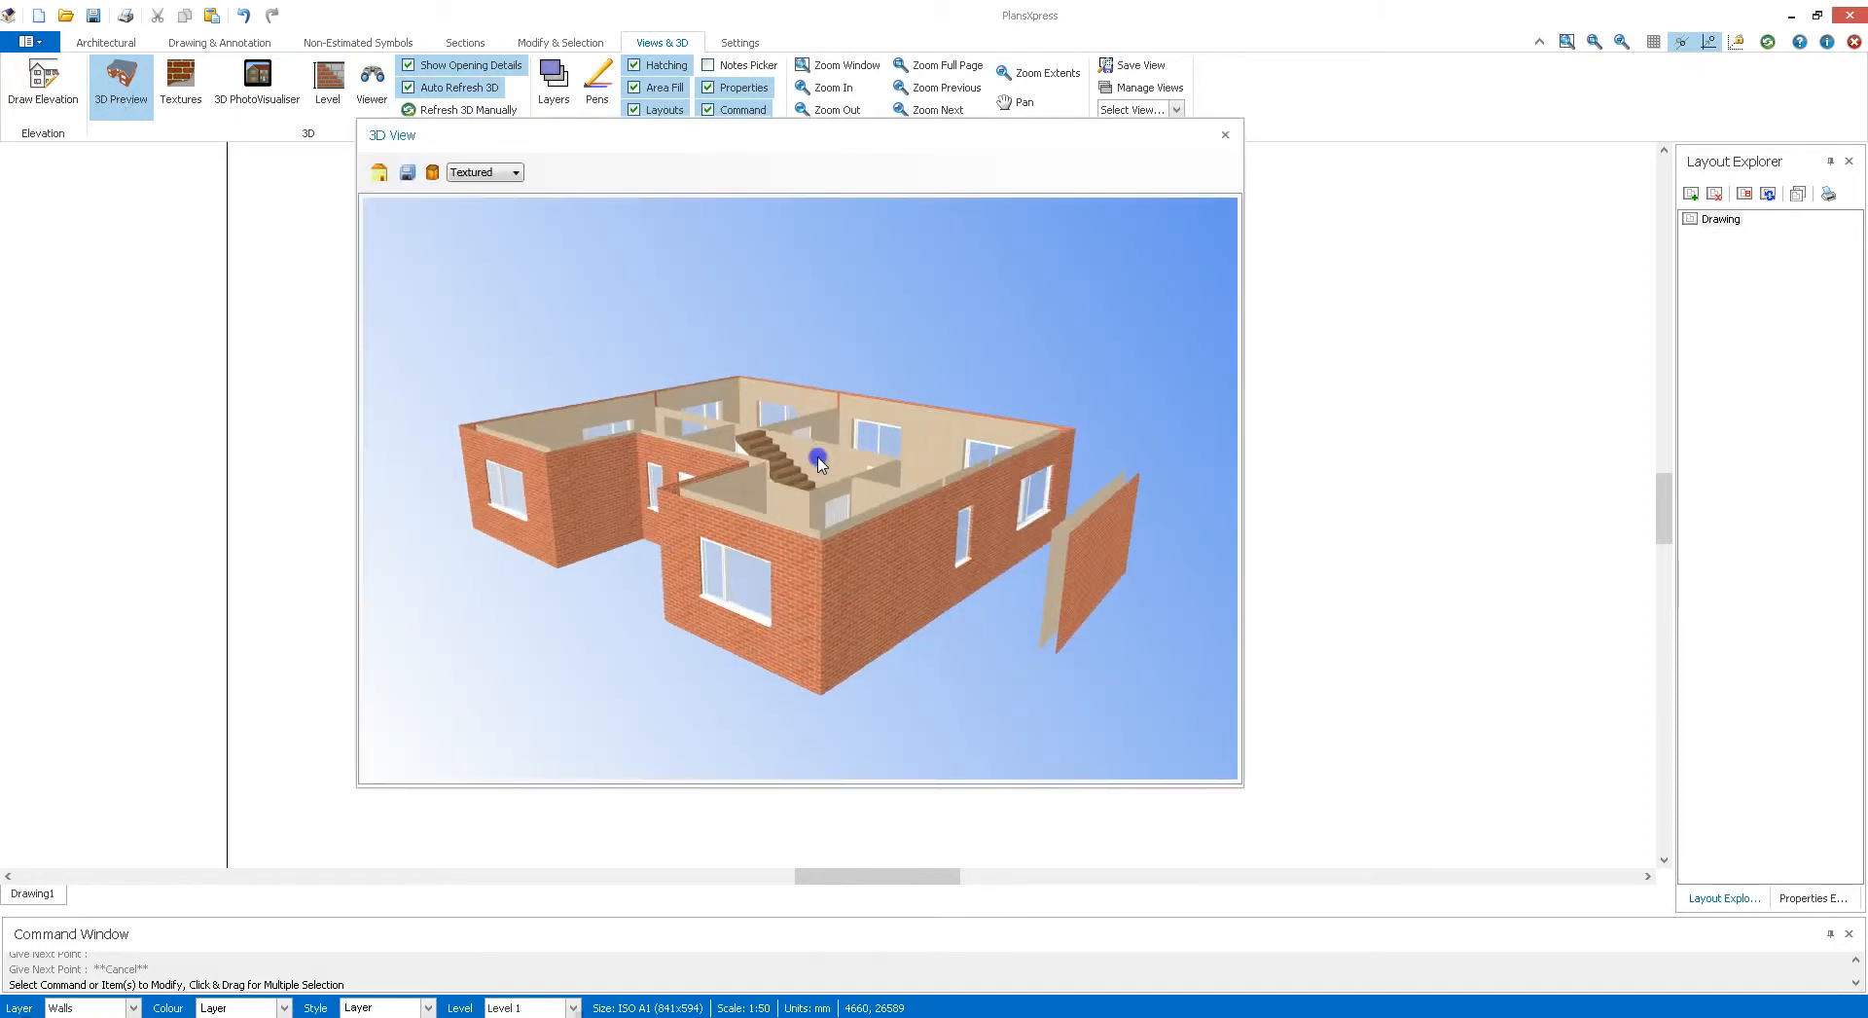
left_click(1224, 134)
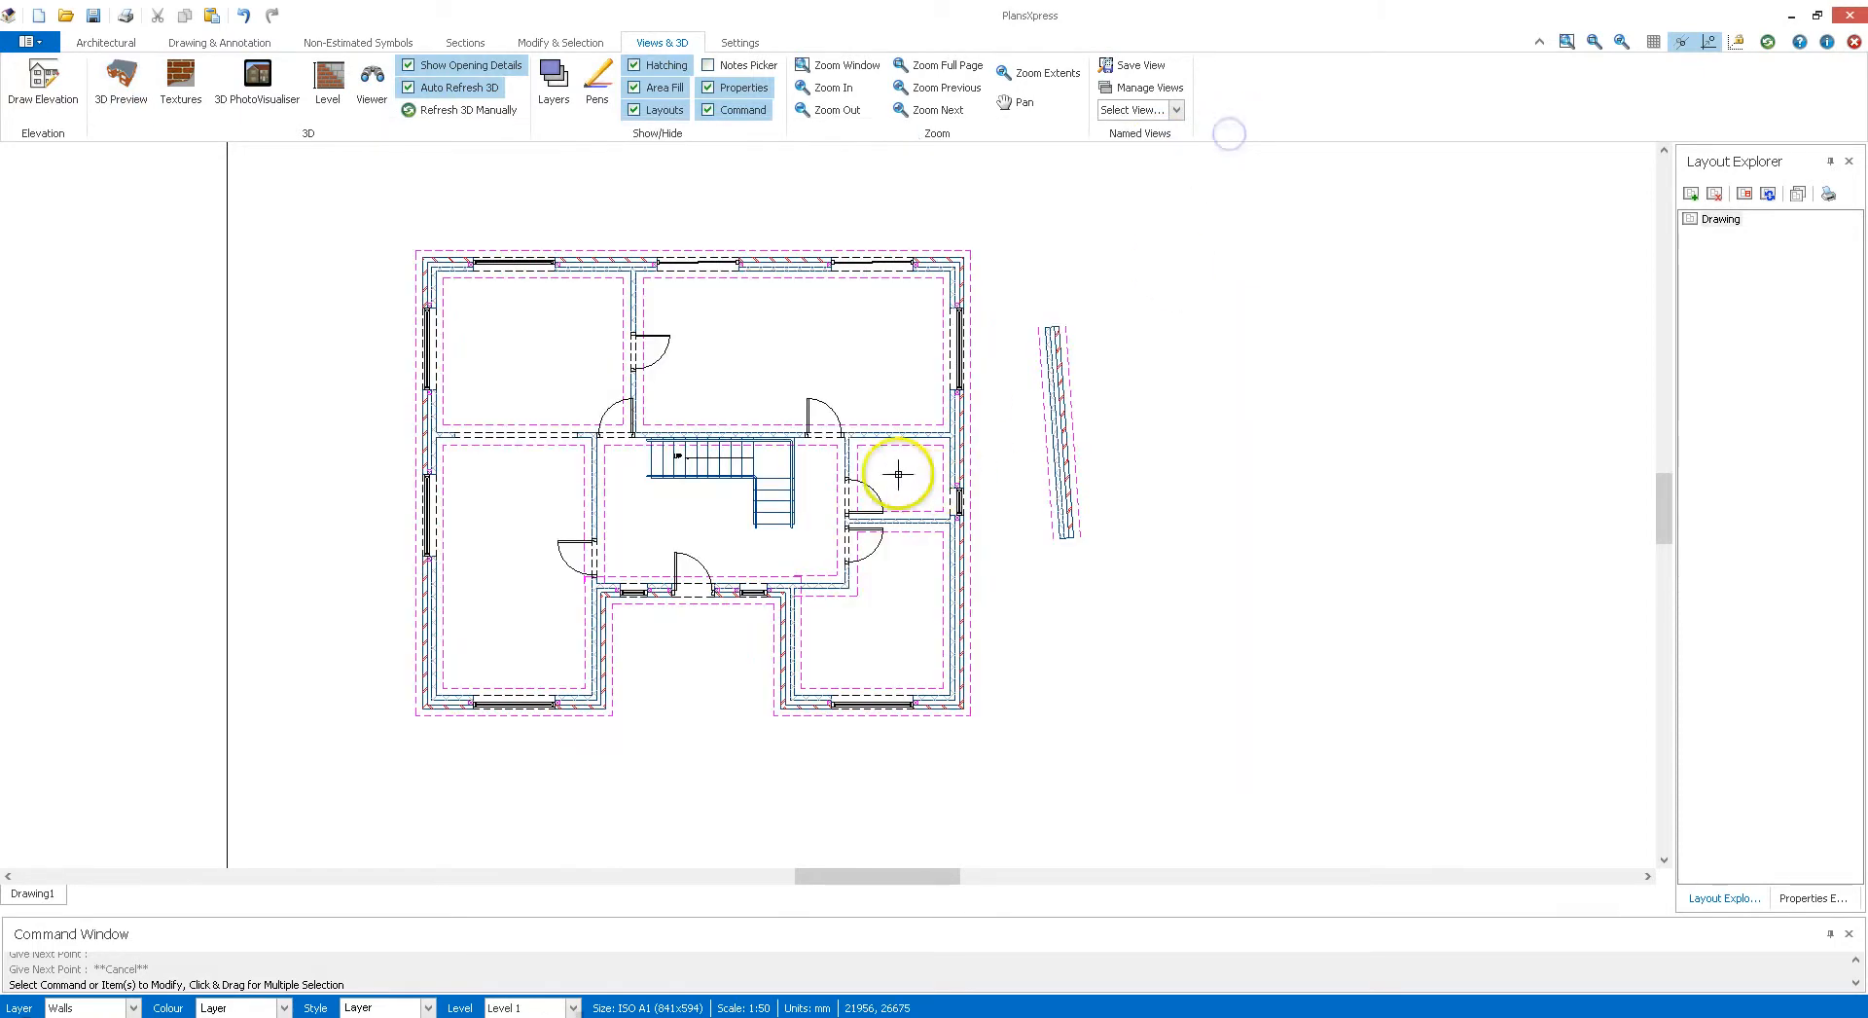
mouse_move(327, 80)
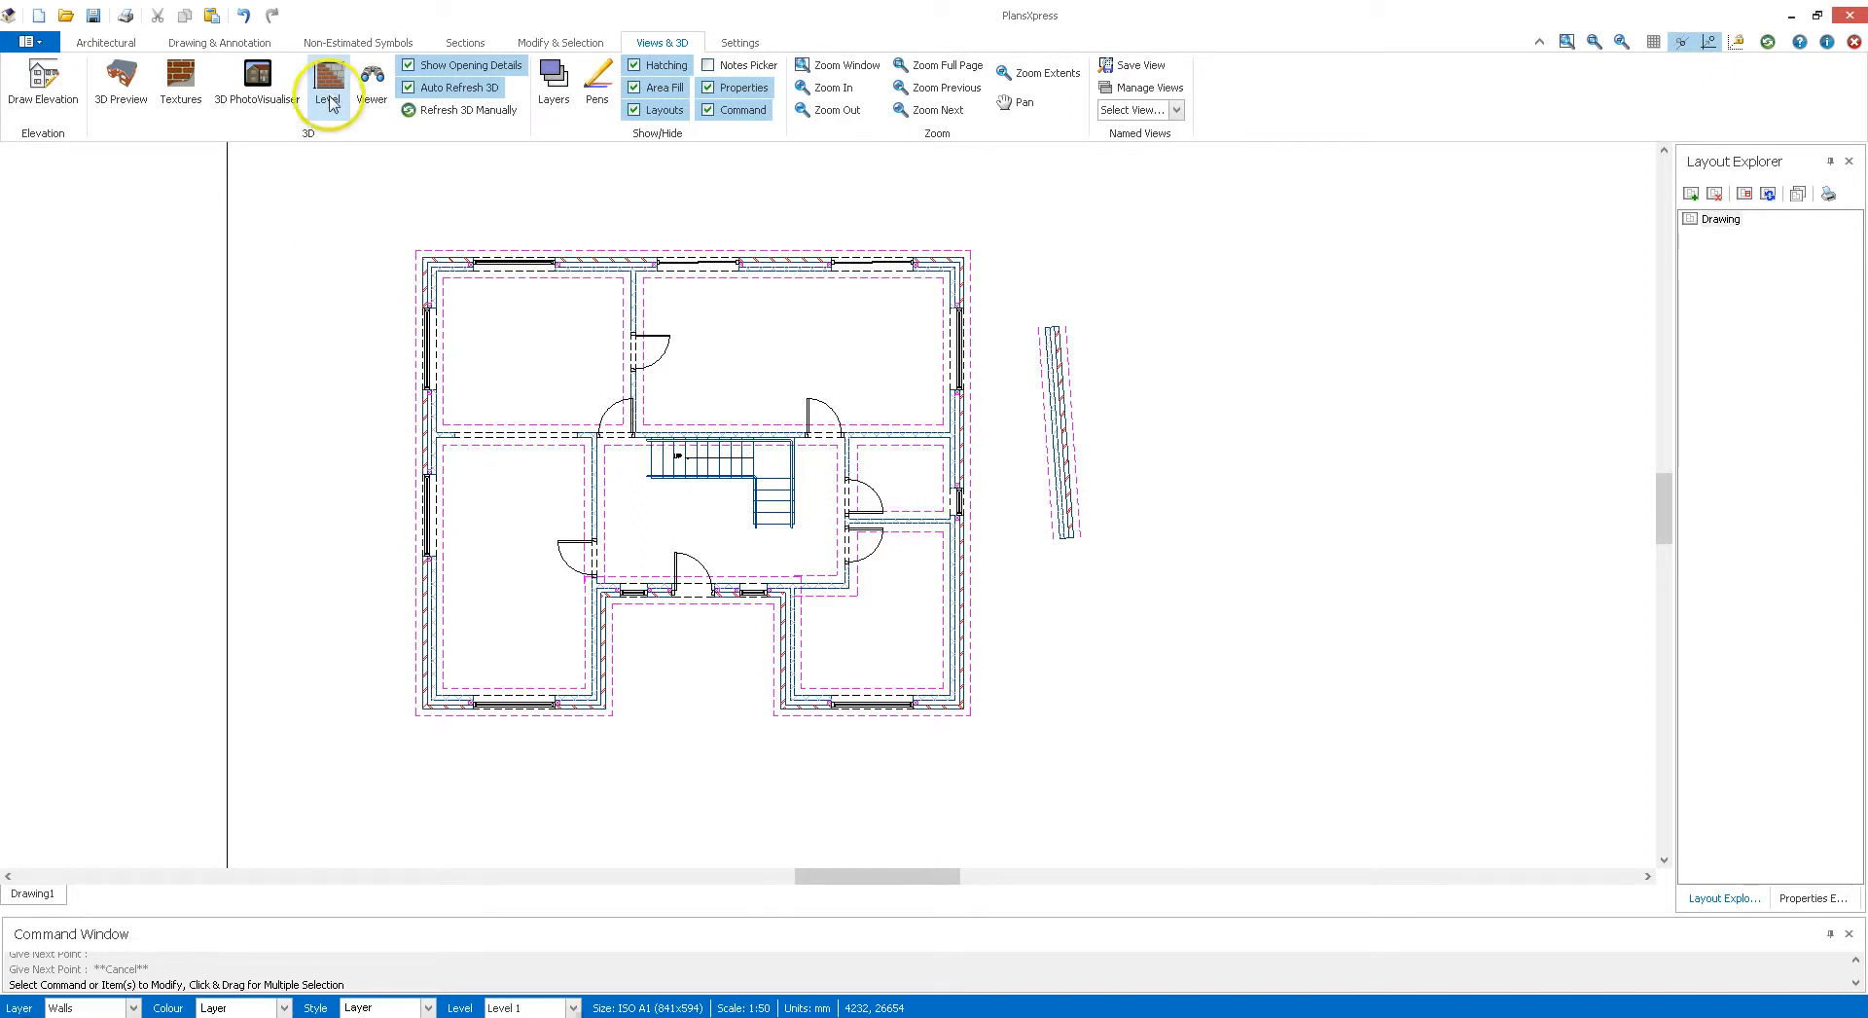
Step: Define Level 1 with a 2775 mm wall height in the Level settings
left_click(327, 84)
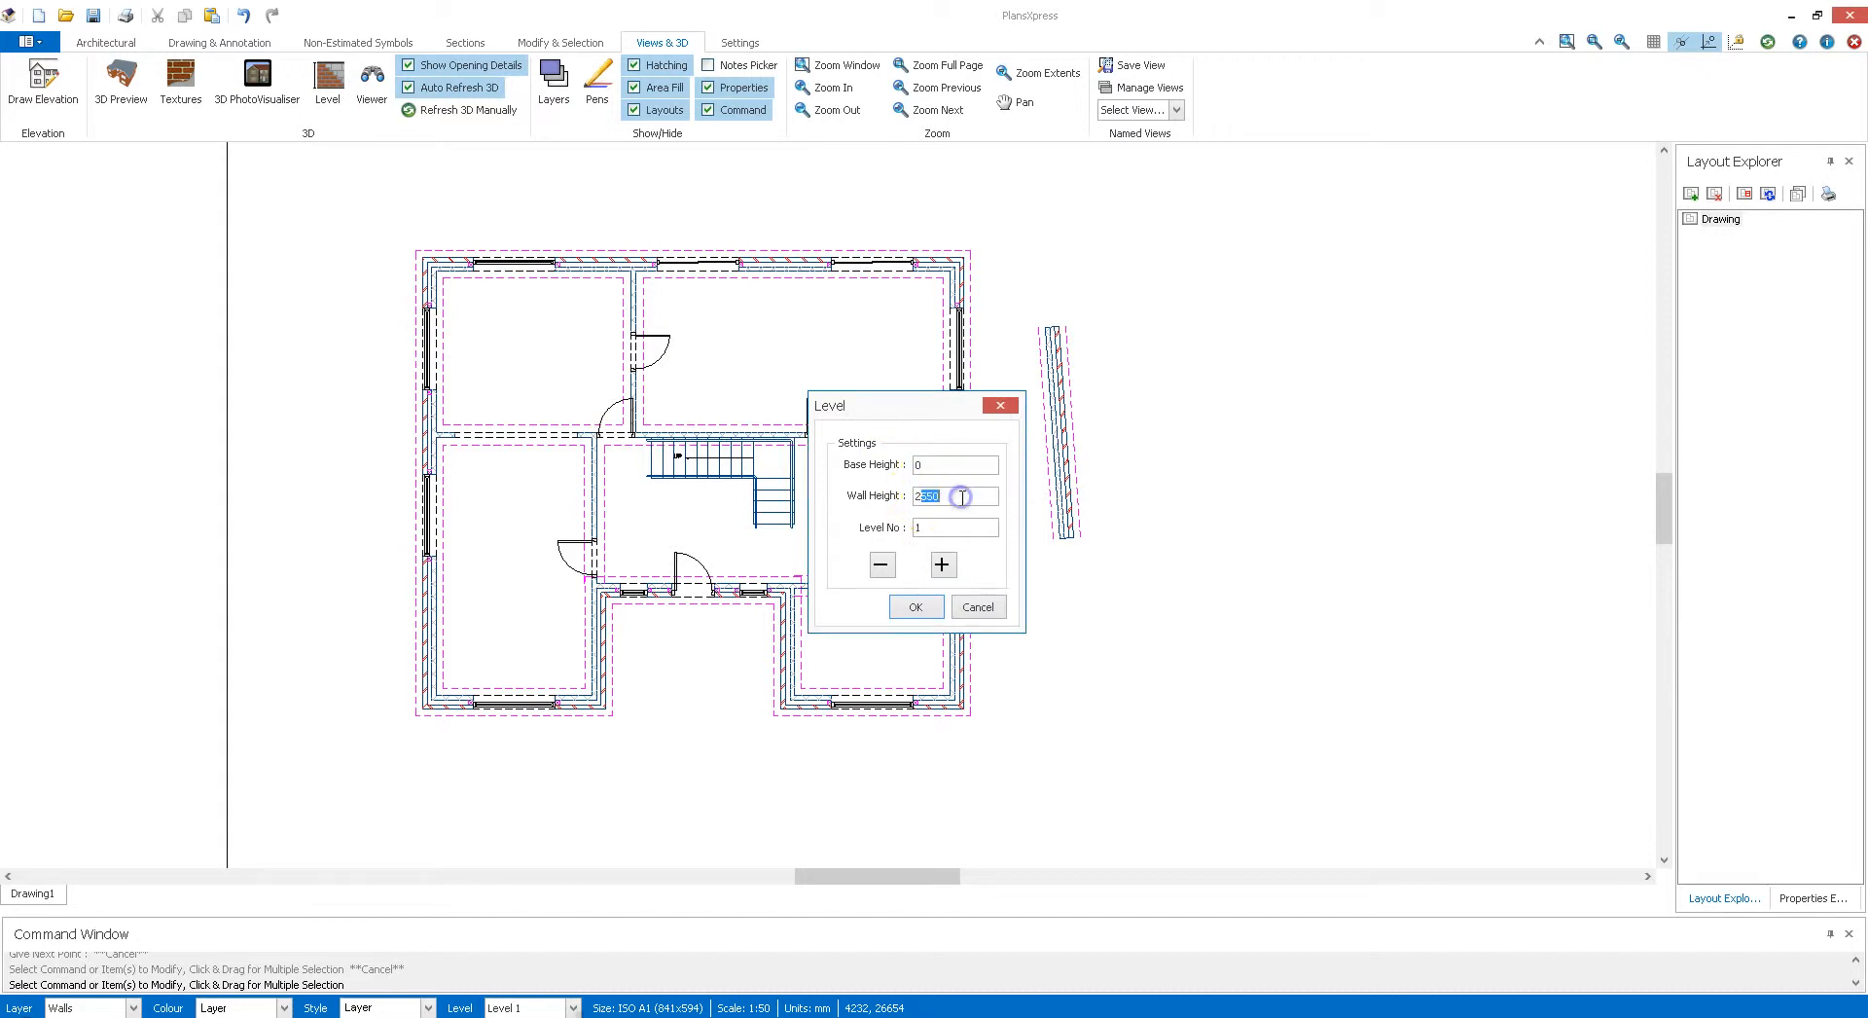
type("2775")
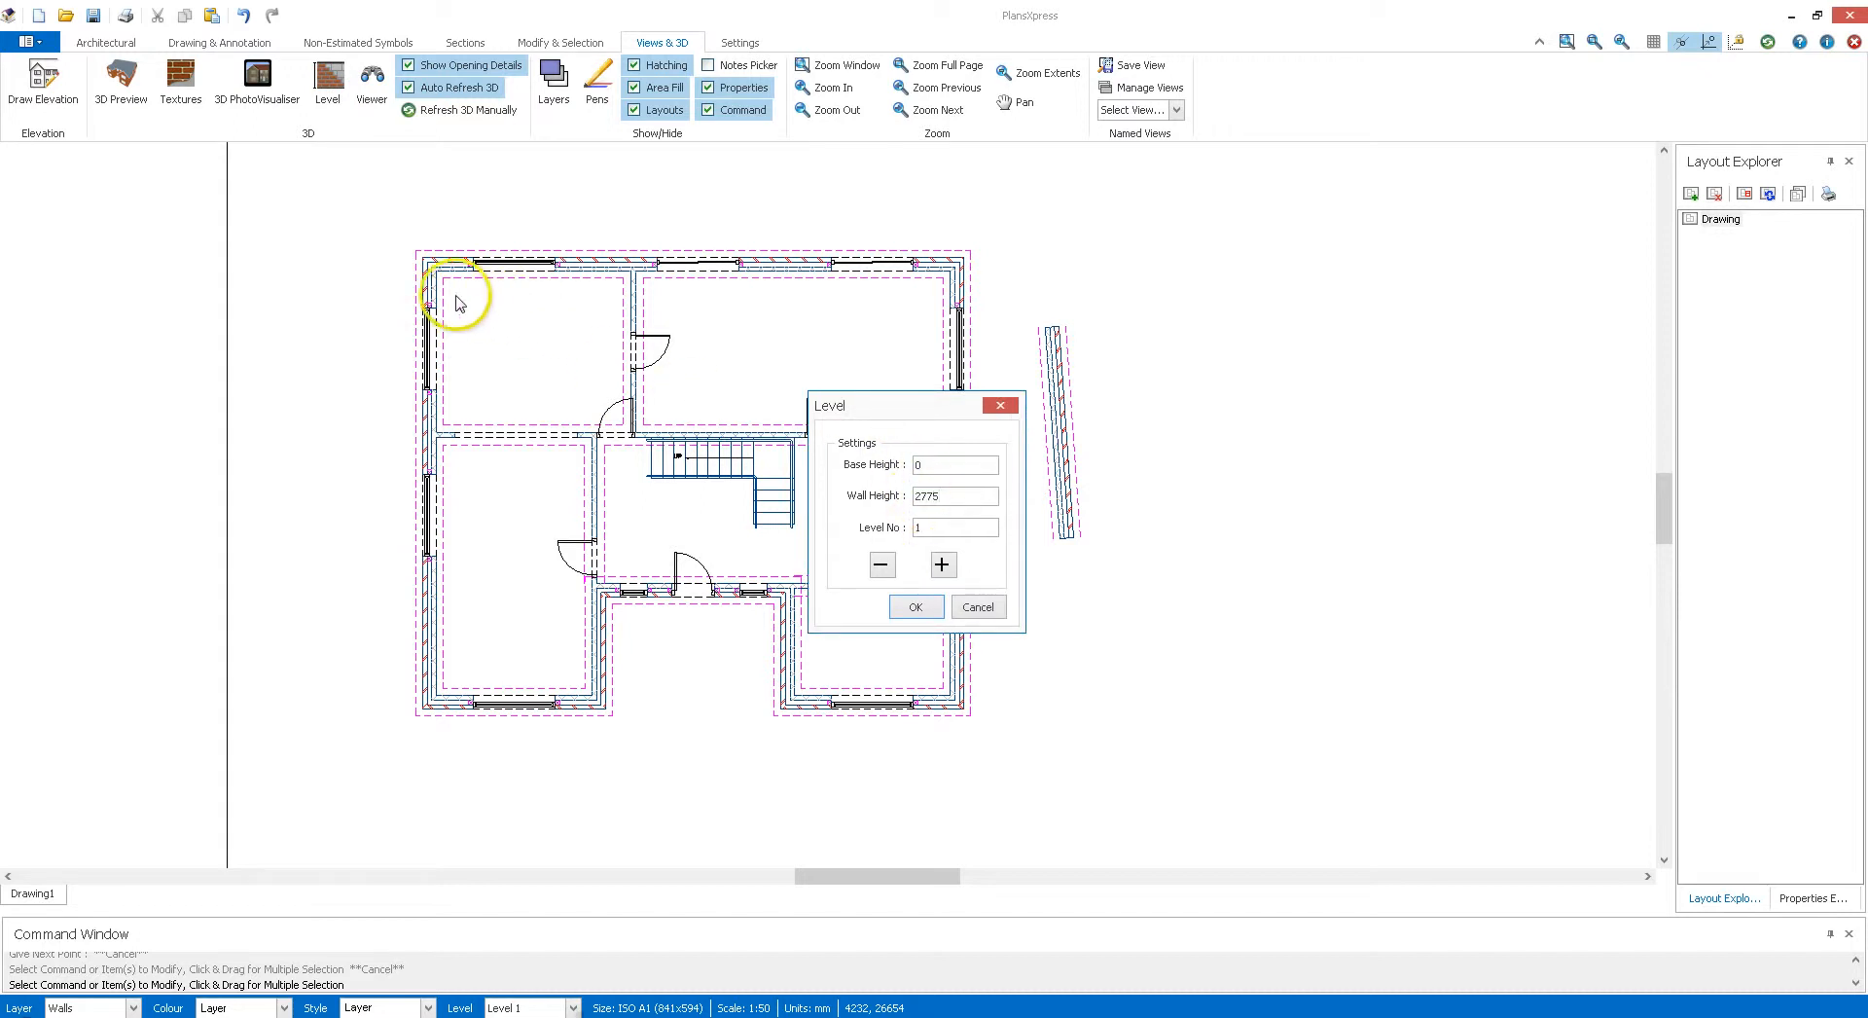
left_click(917, 607)
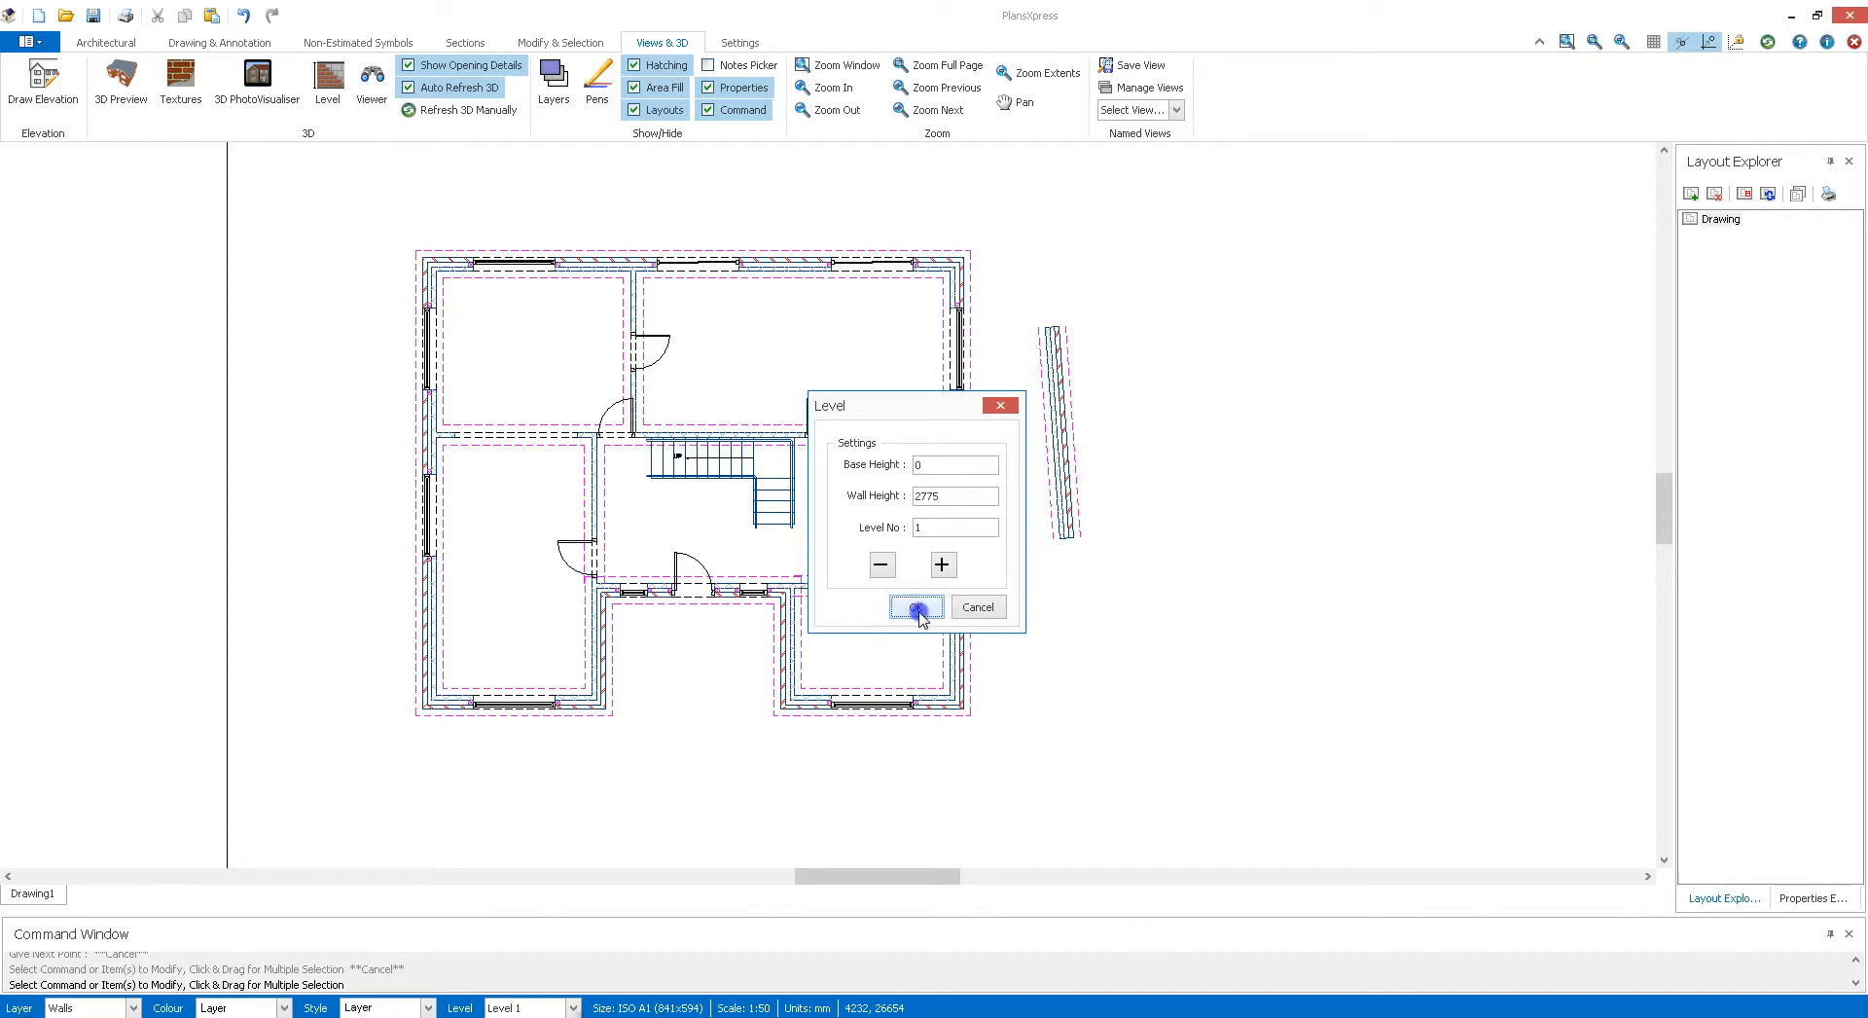
left_click(917, 607)
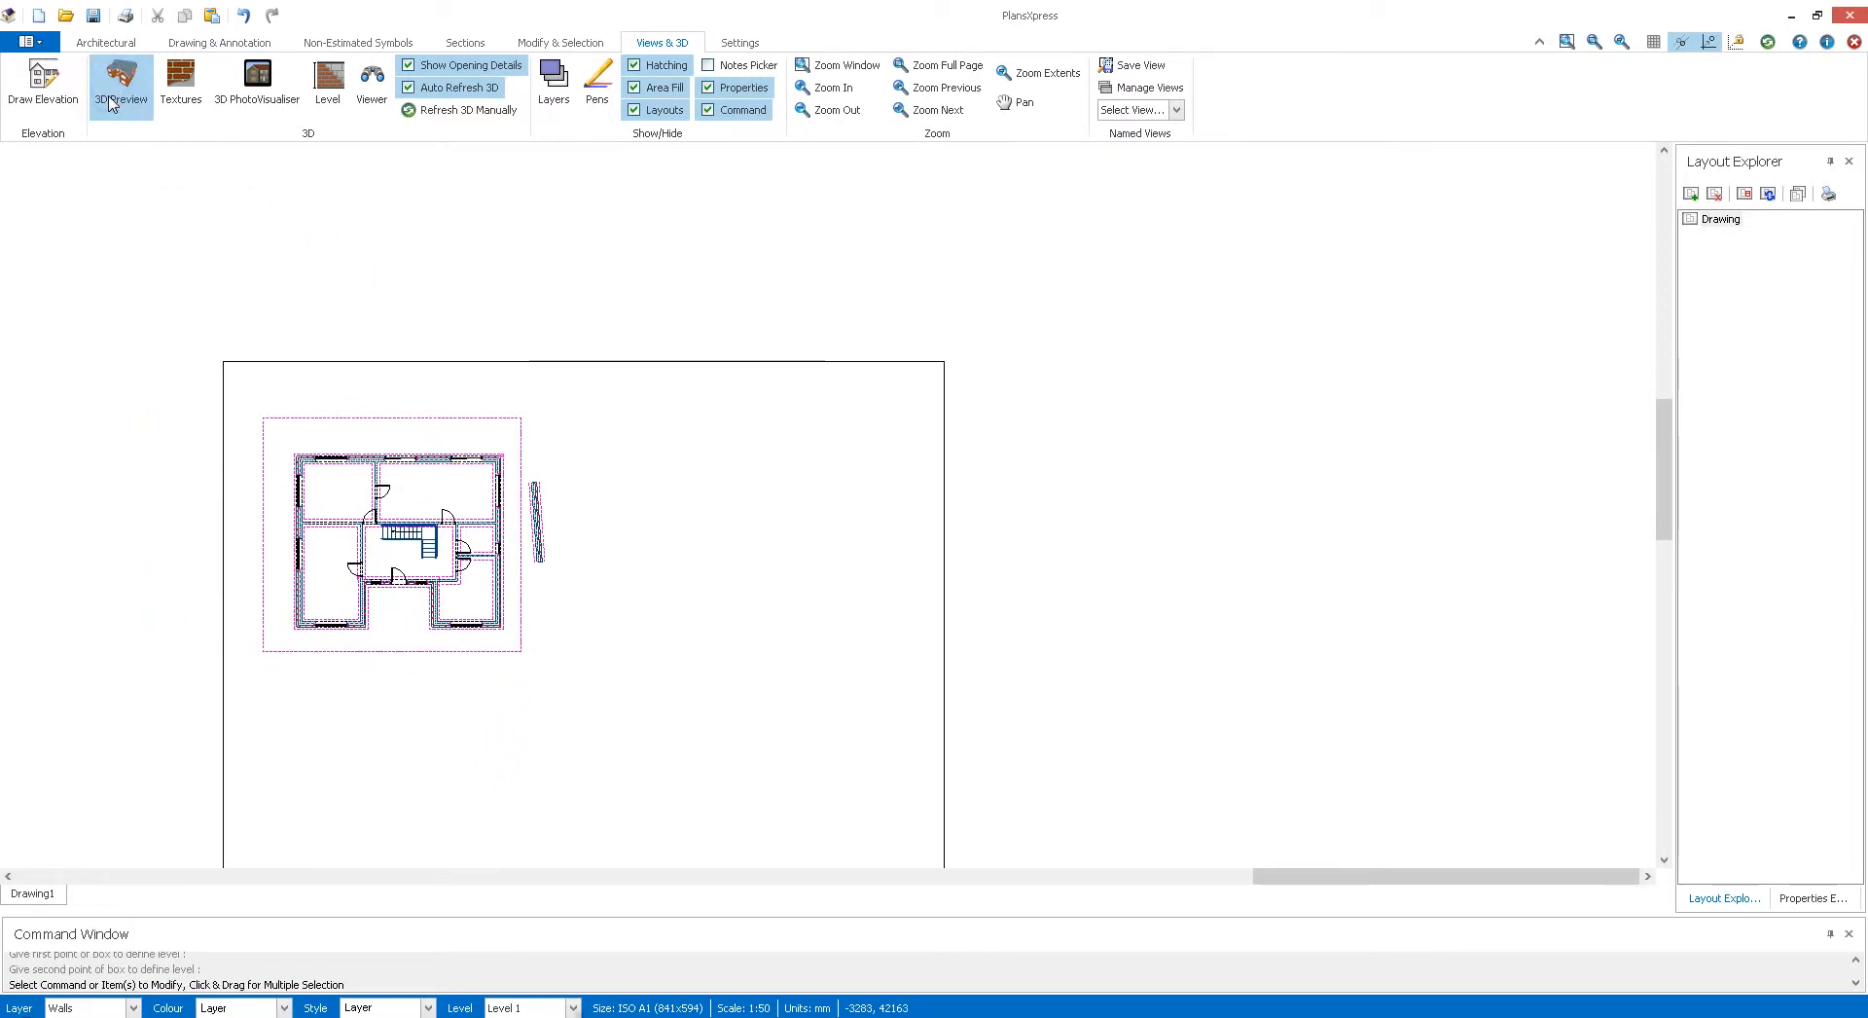
Step: Review the house in the textured 3D preview at the new level height
left_click(120, 82)
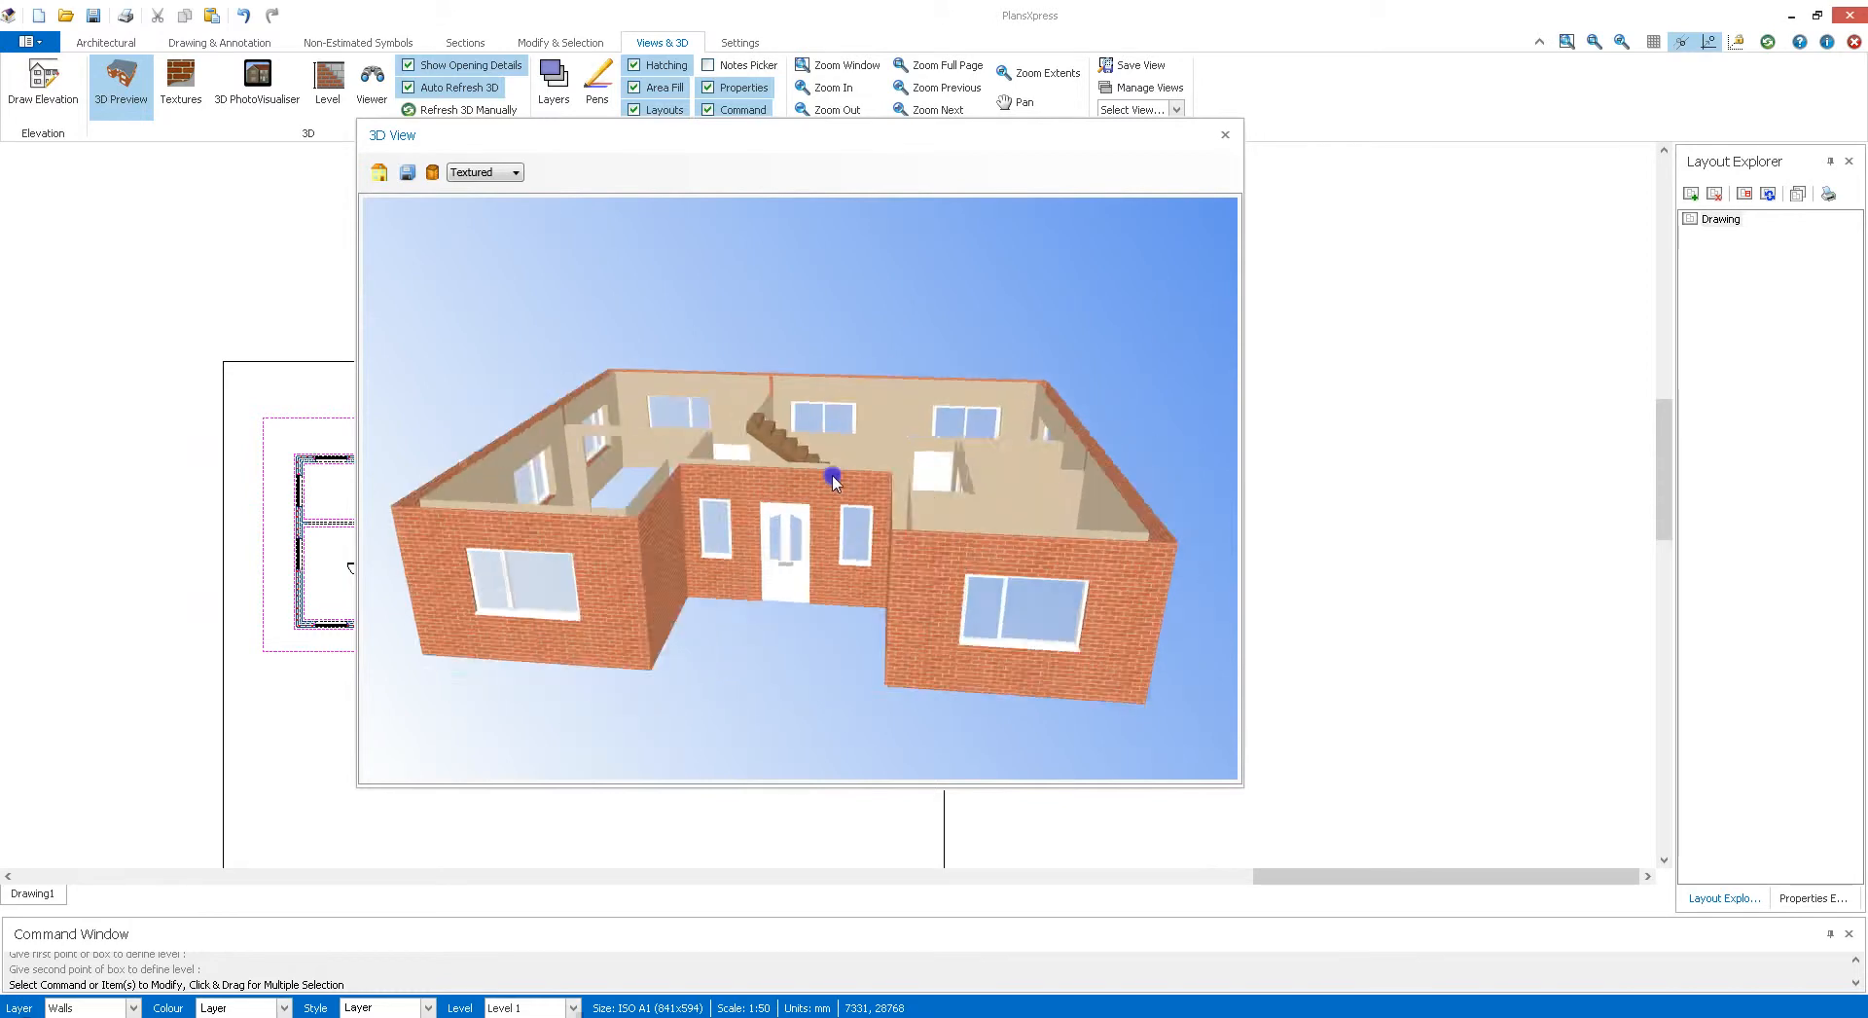
left_click(1224, 135)
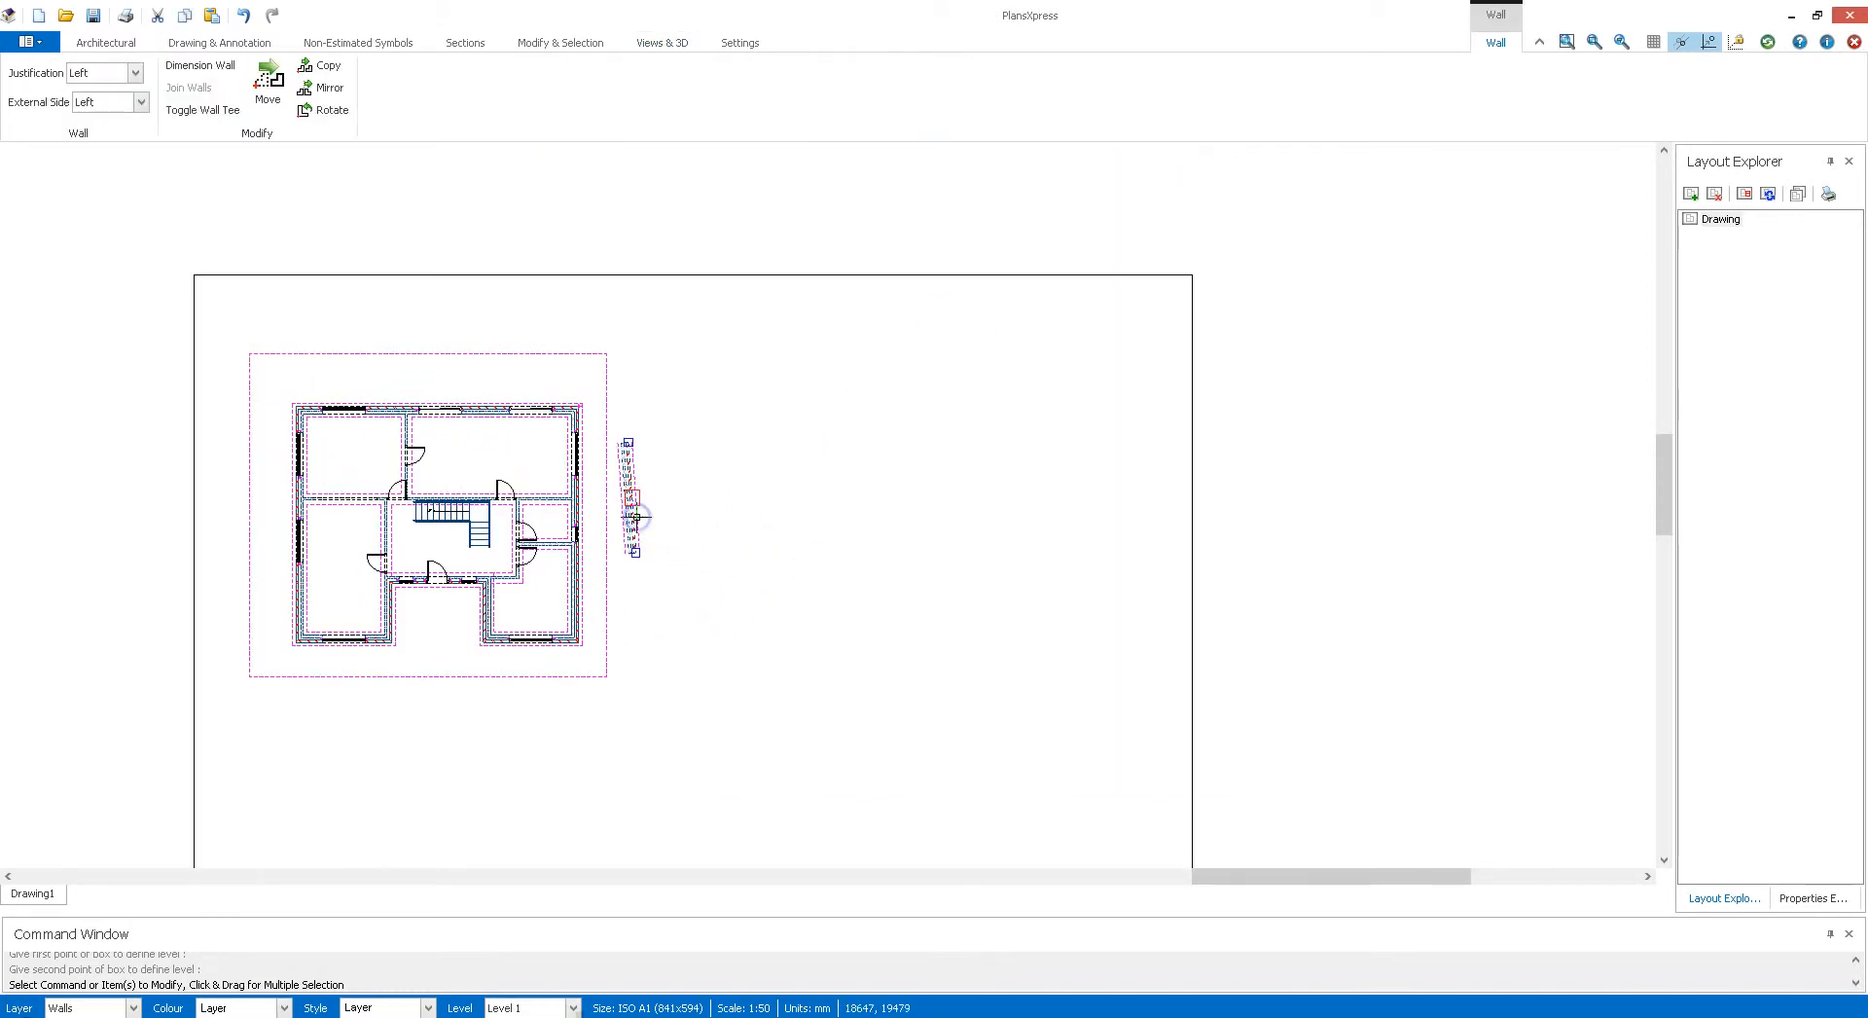
left_click(662, 41)
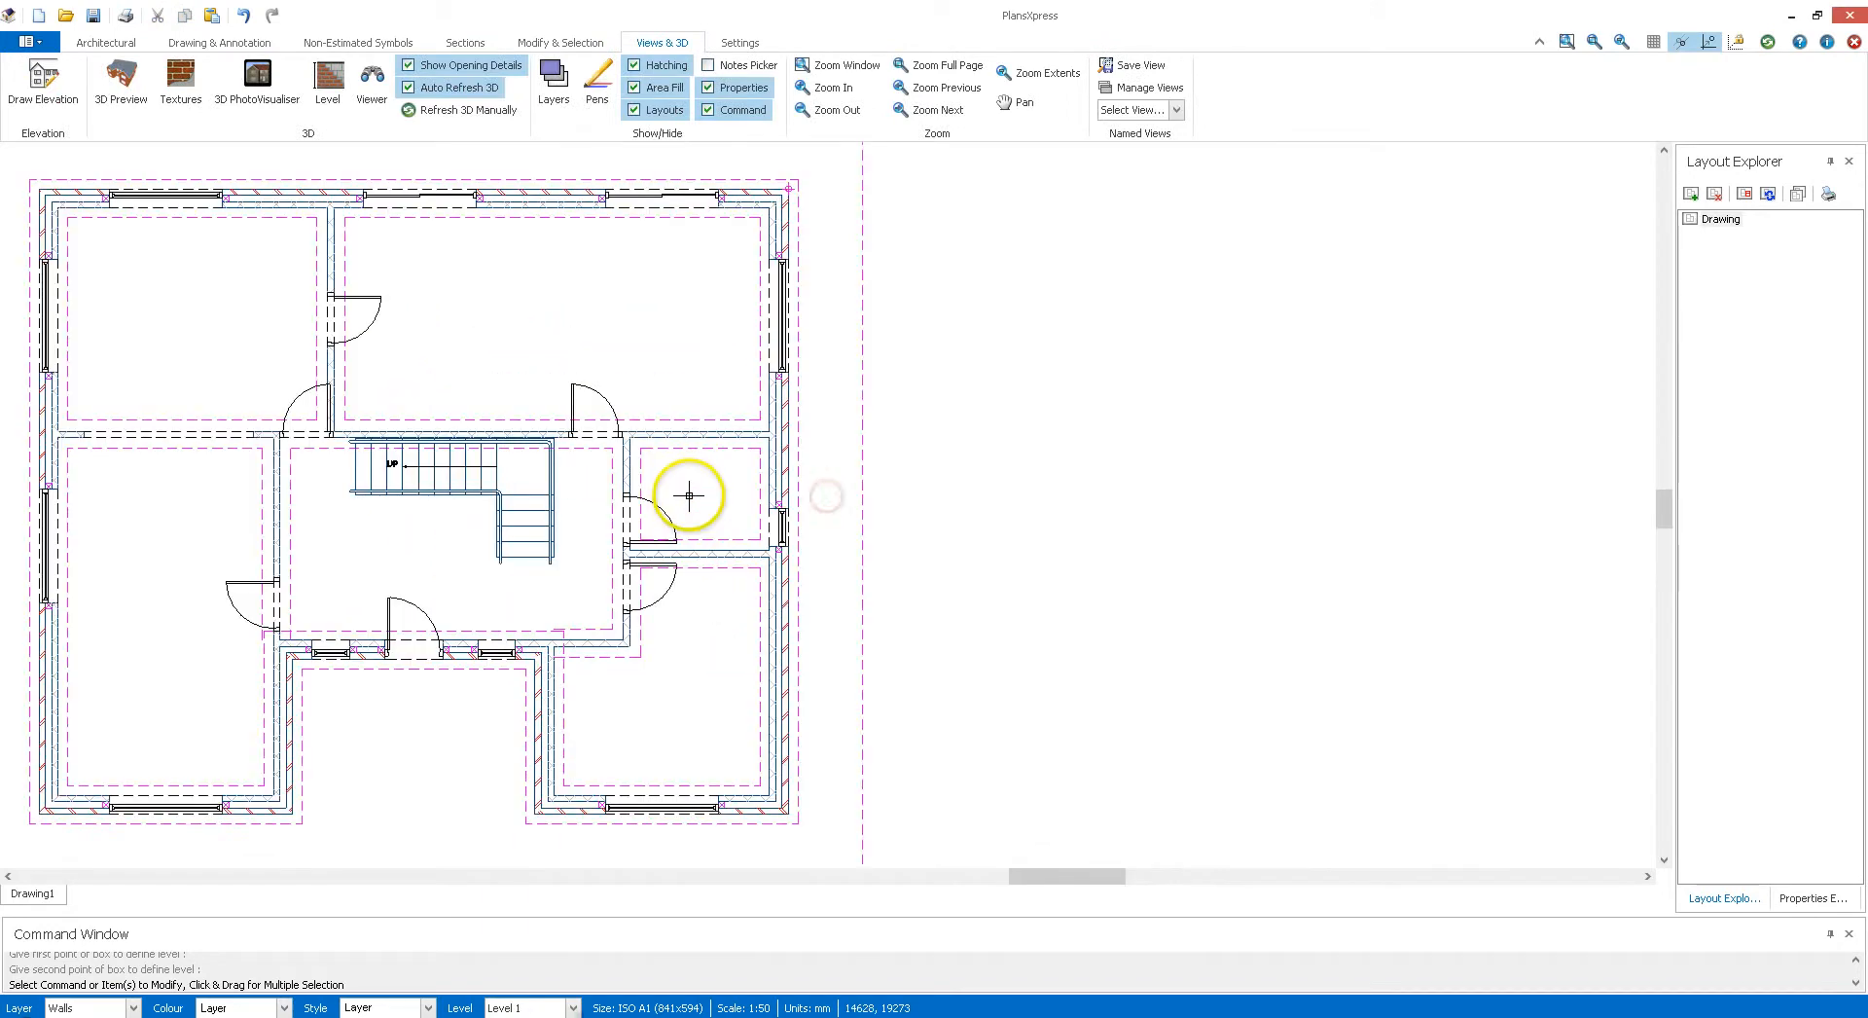
Step: Start Copy Selection on the ground floor level boundary
left_click(837, 109)
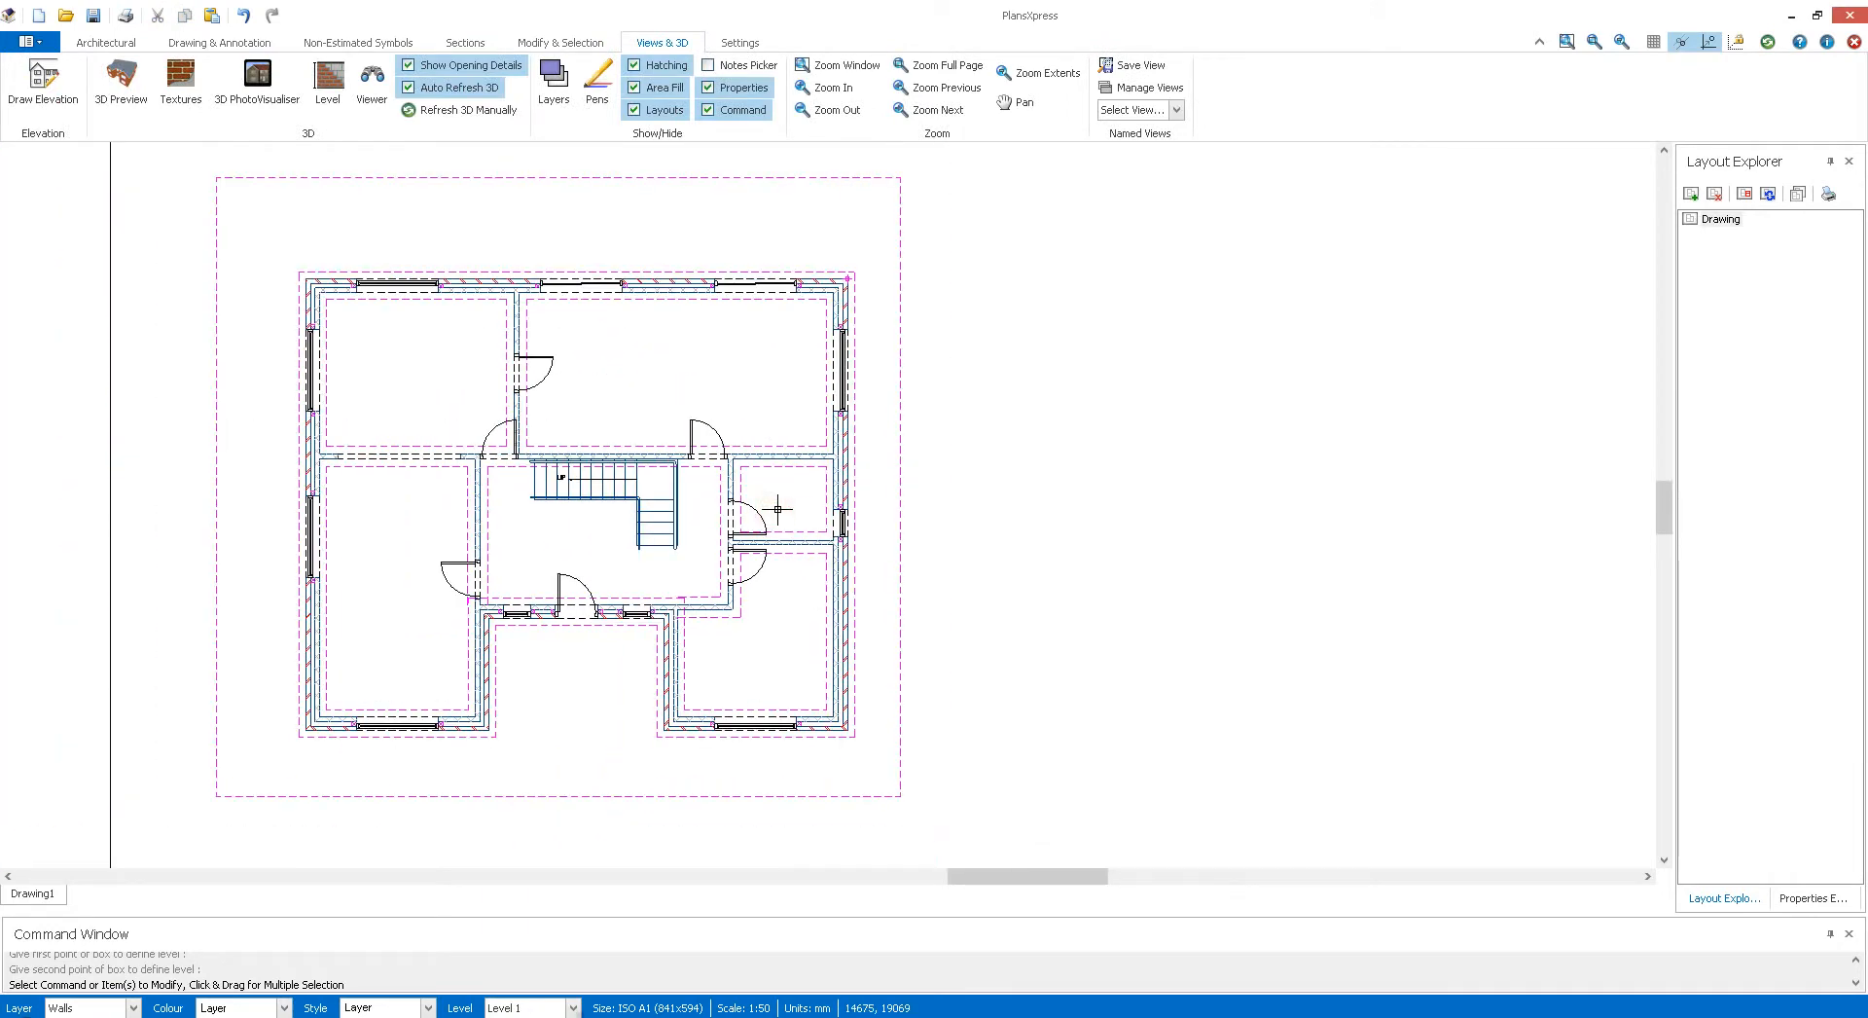
mouse_move(974, 496)
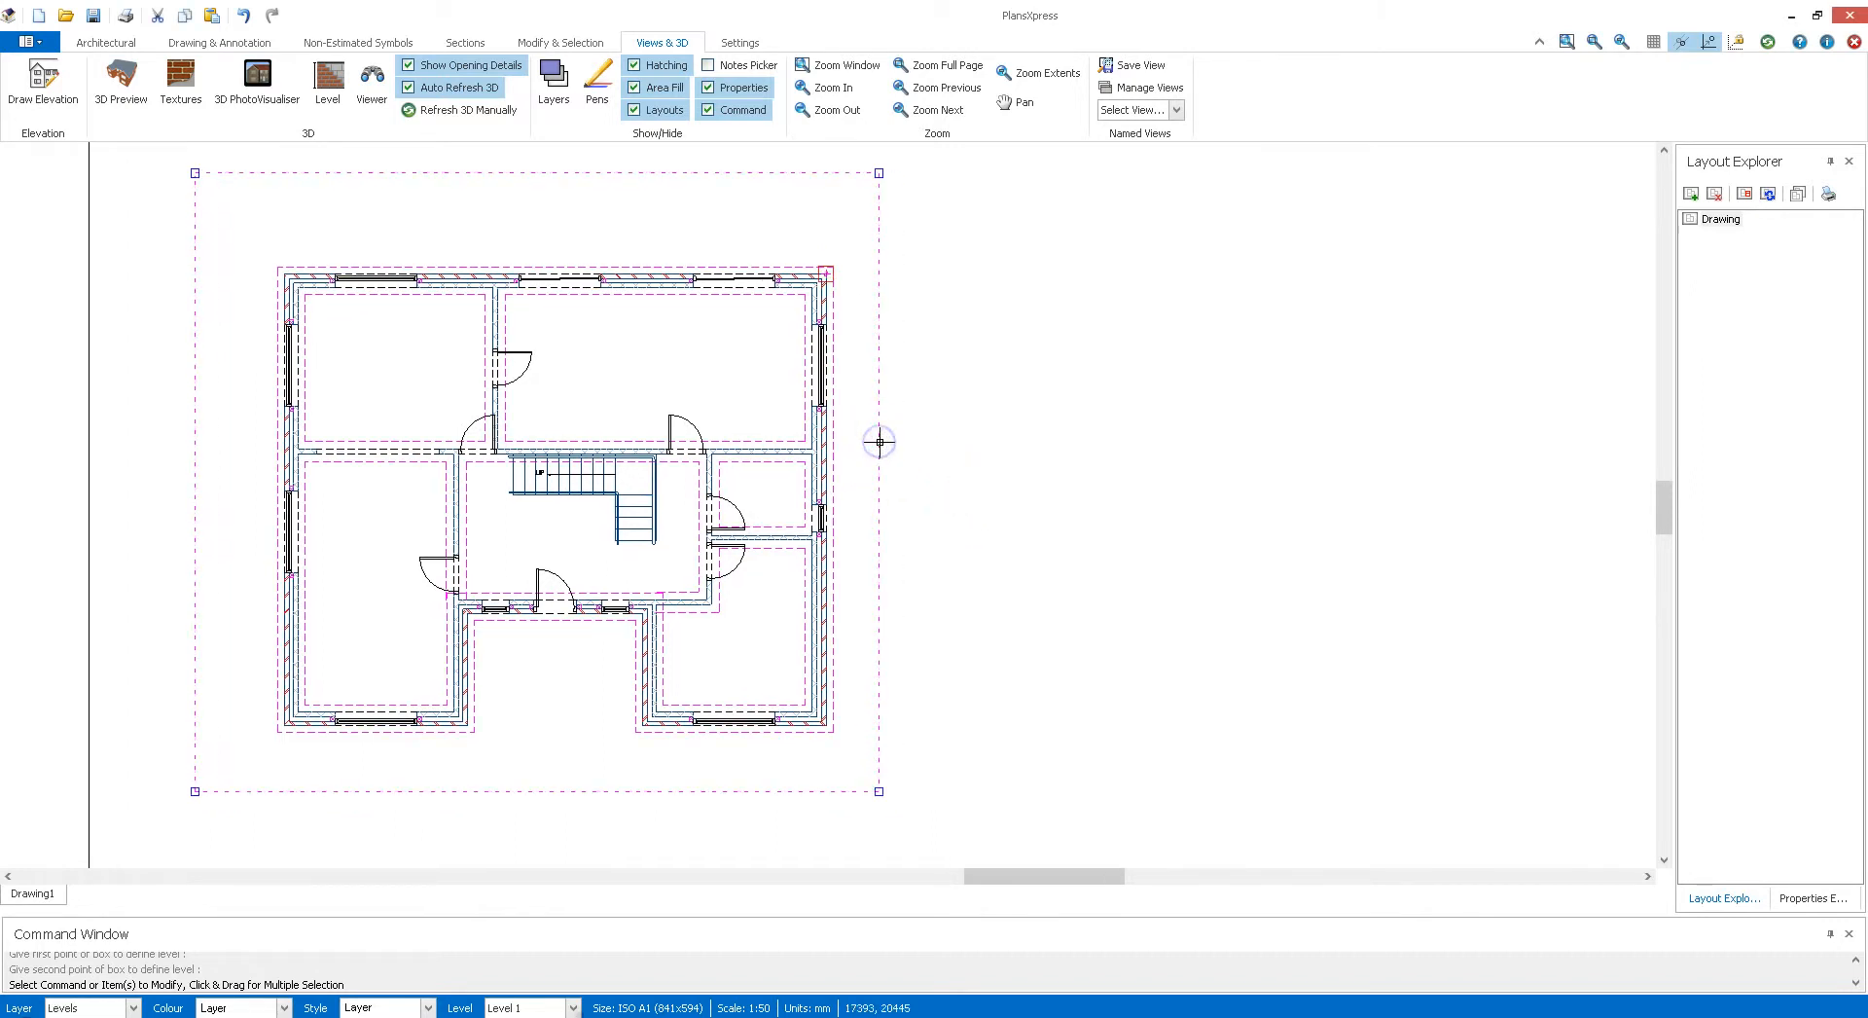
mouse_move(878, 442)
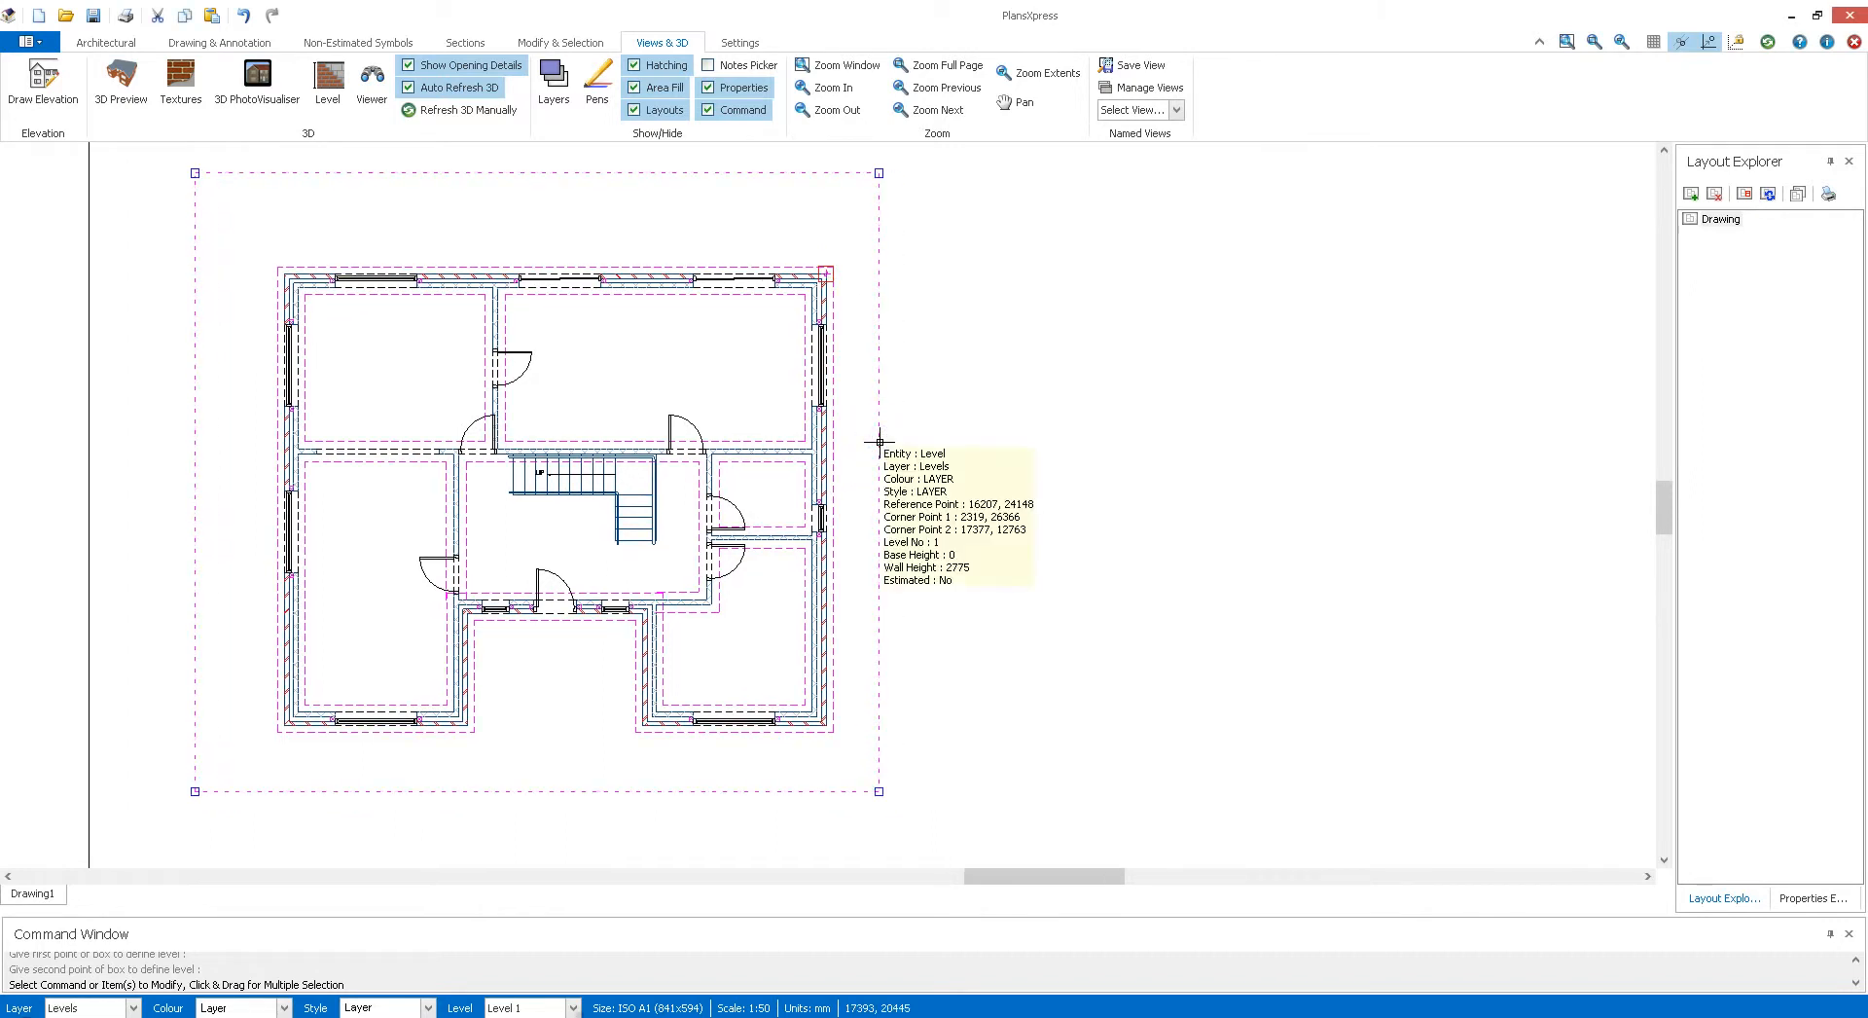
right_click(879, 449)
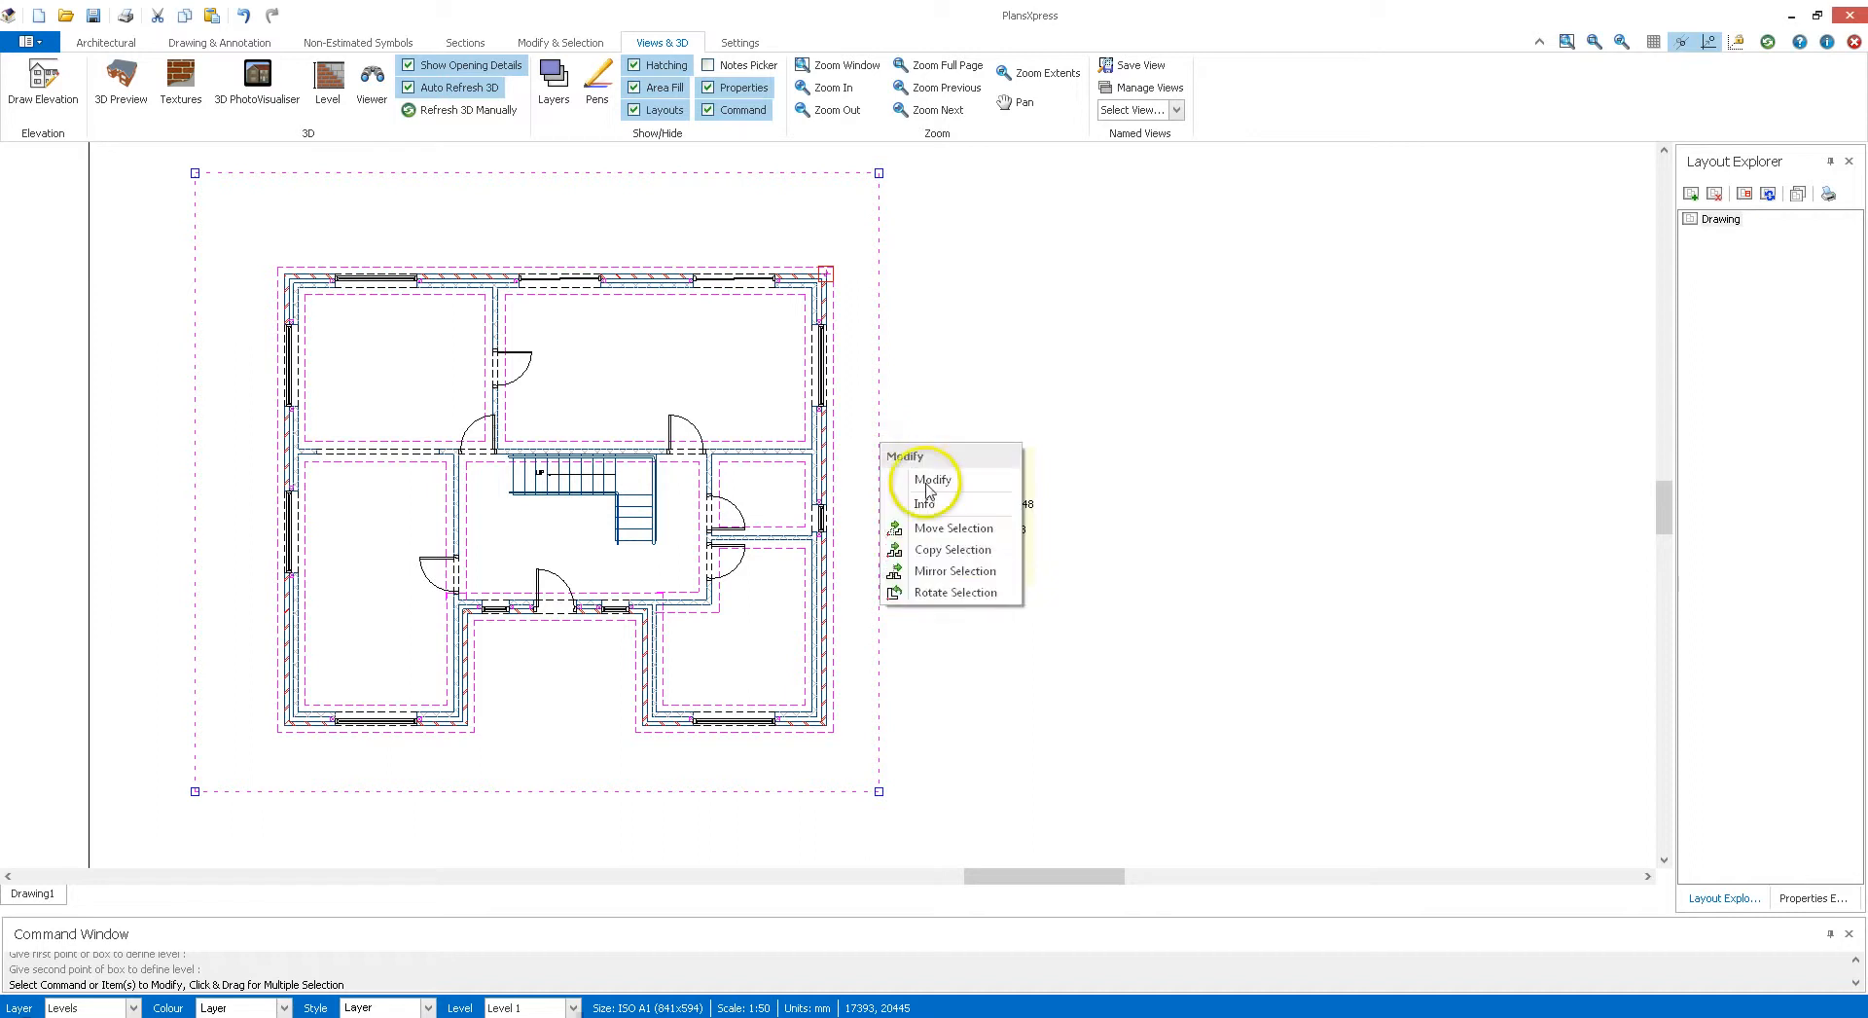
mouse_move(954, 549)
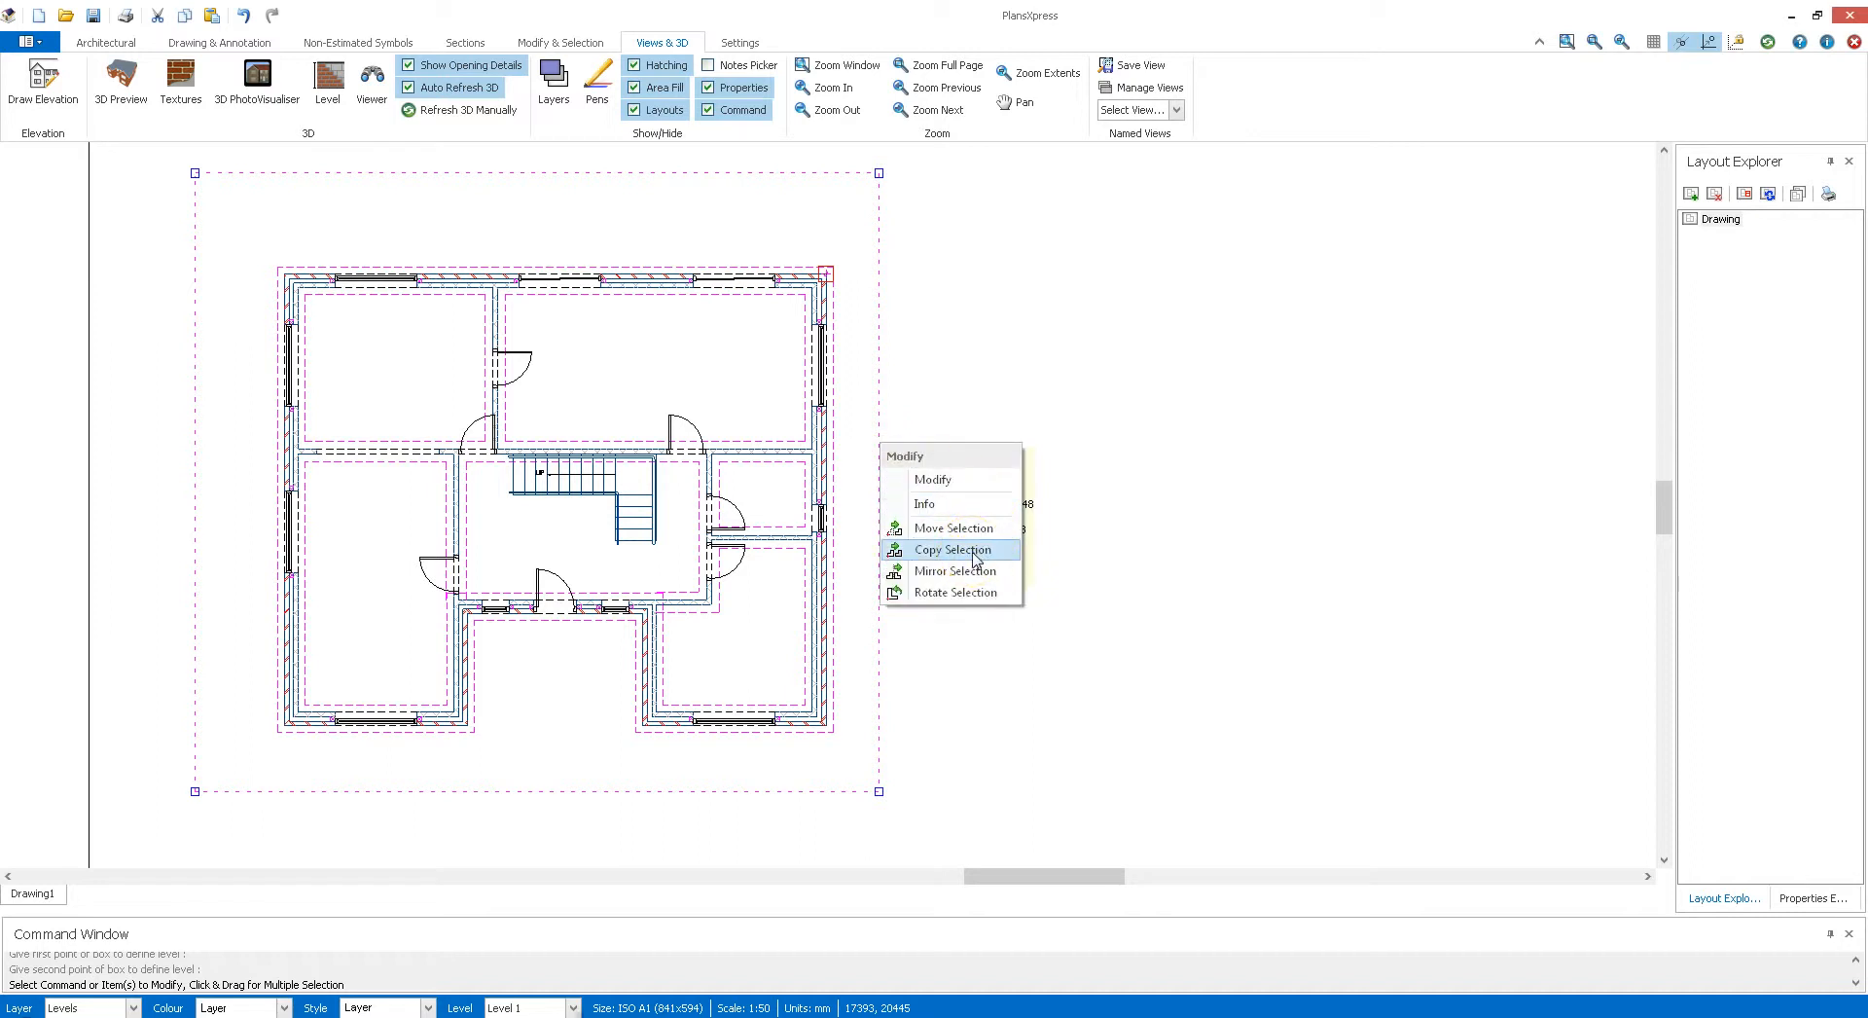
left_click(952, 548)
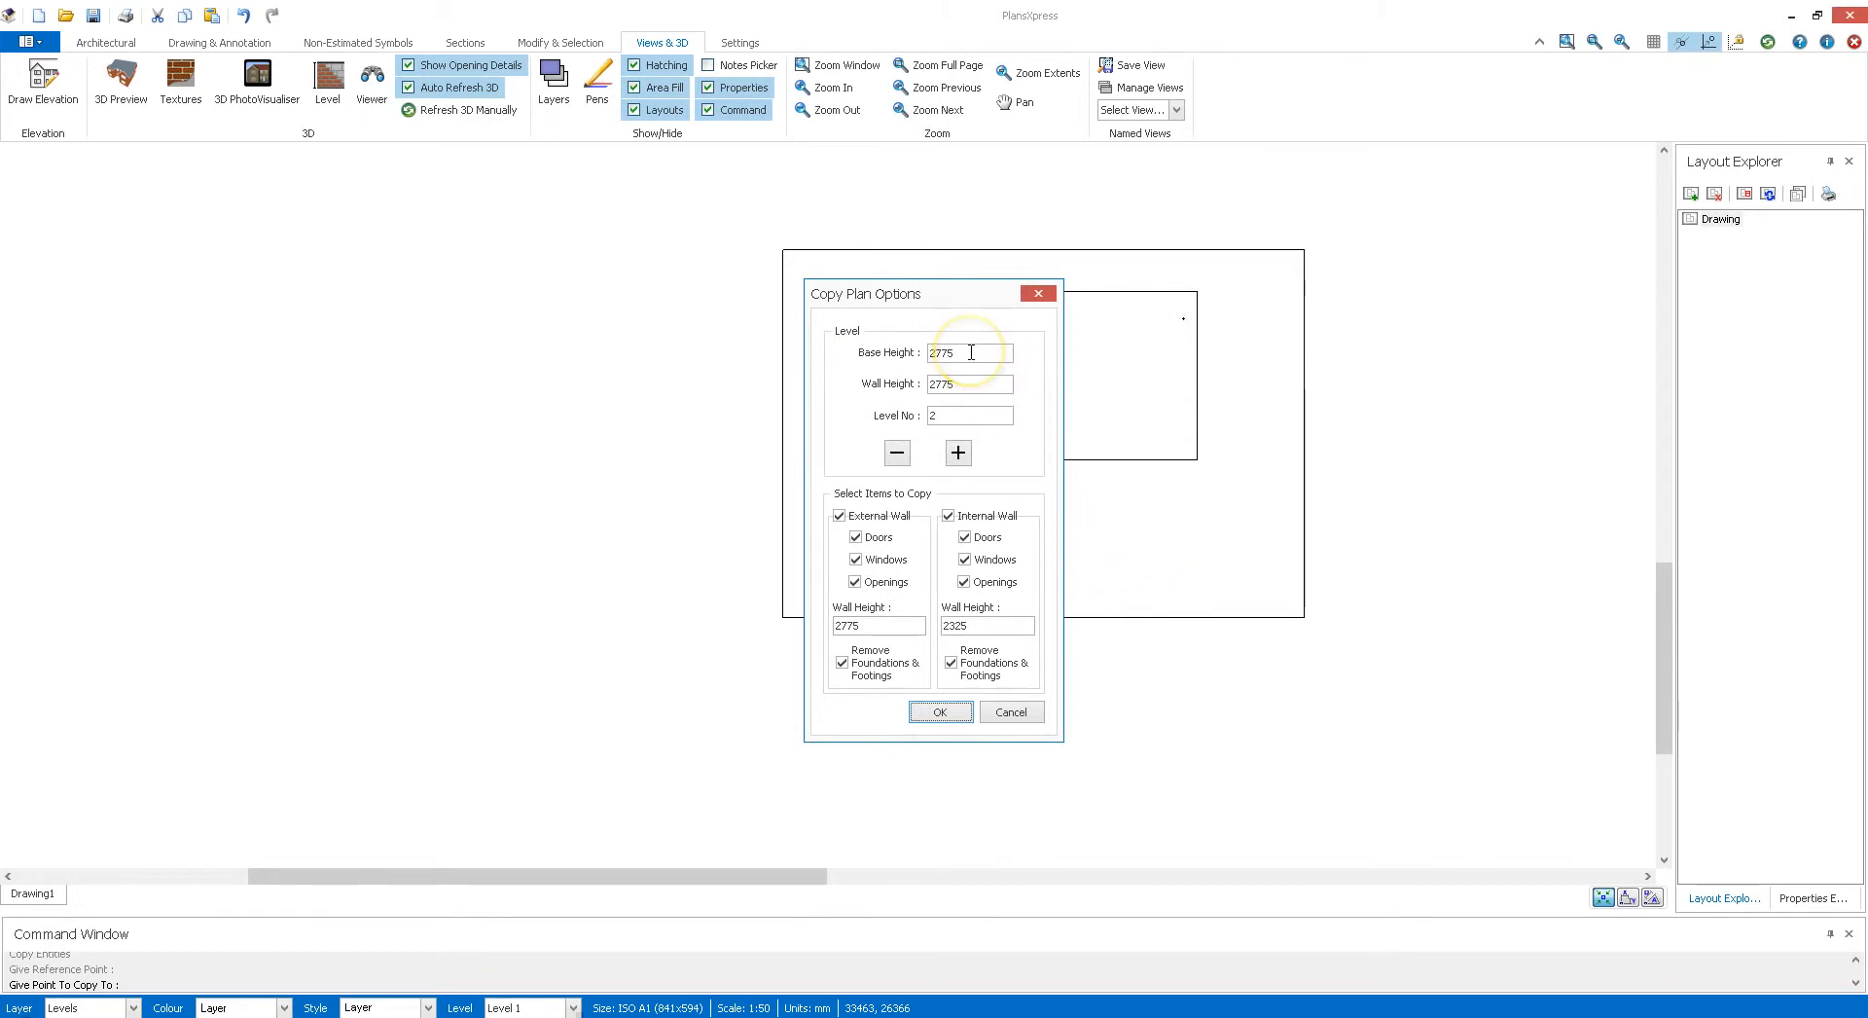
Step: Set the copied plan as Level No 2 in Copy Plan Options and place it
type("2400")
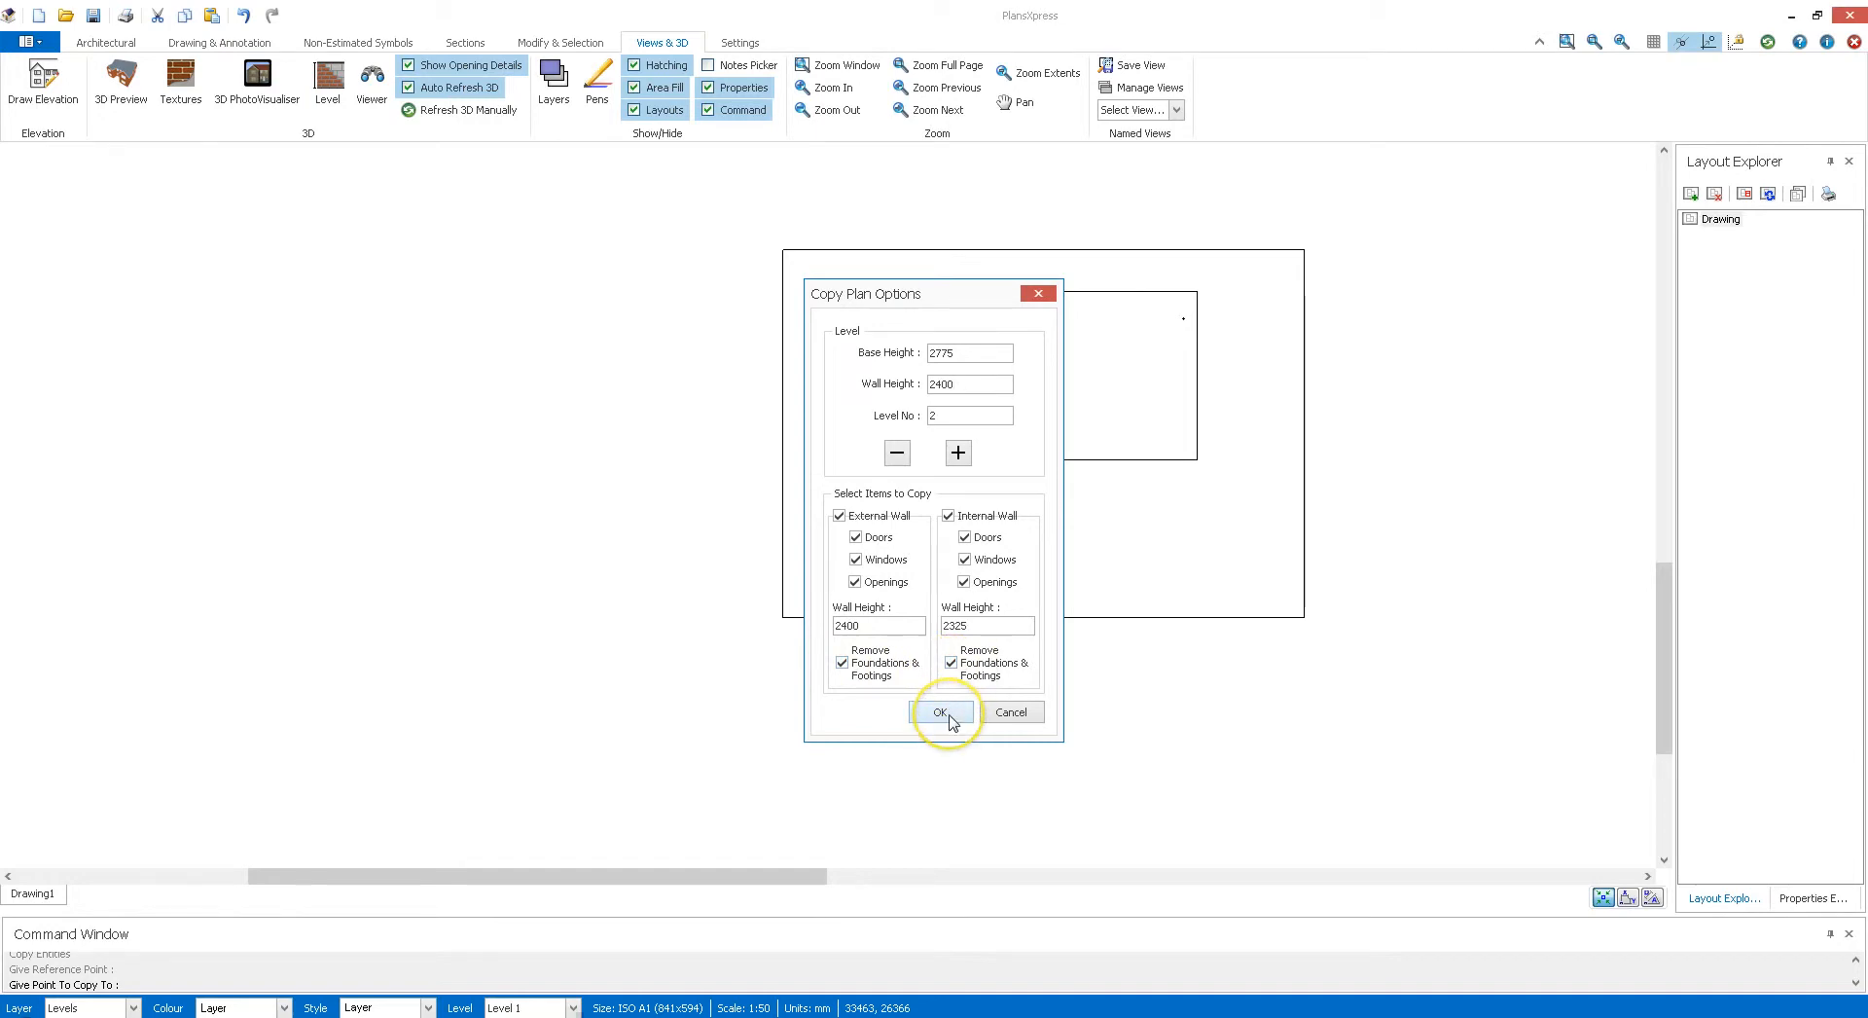
left_click(942, 712)
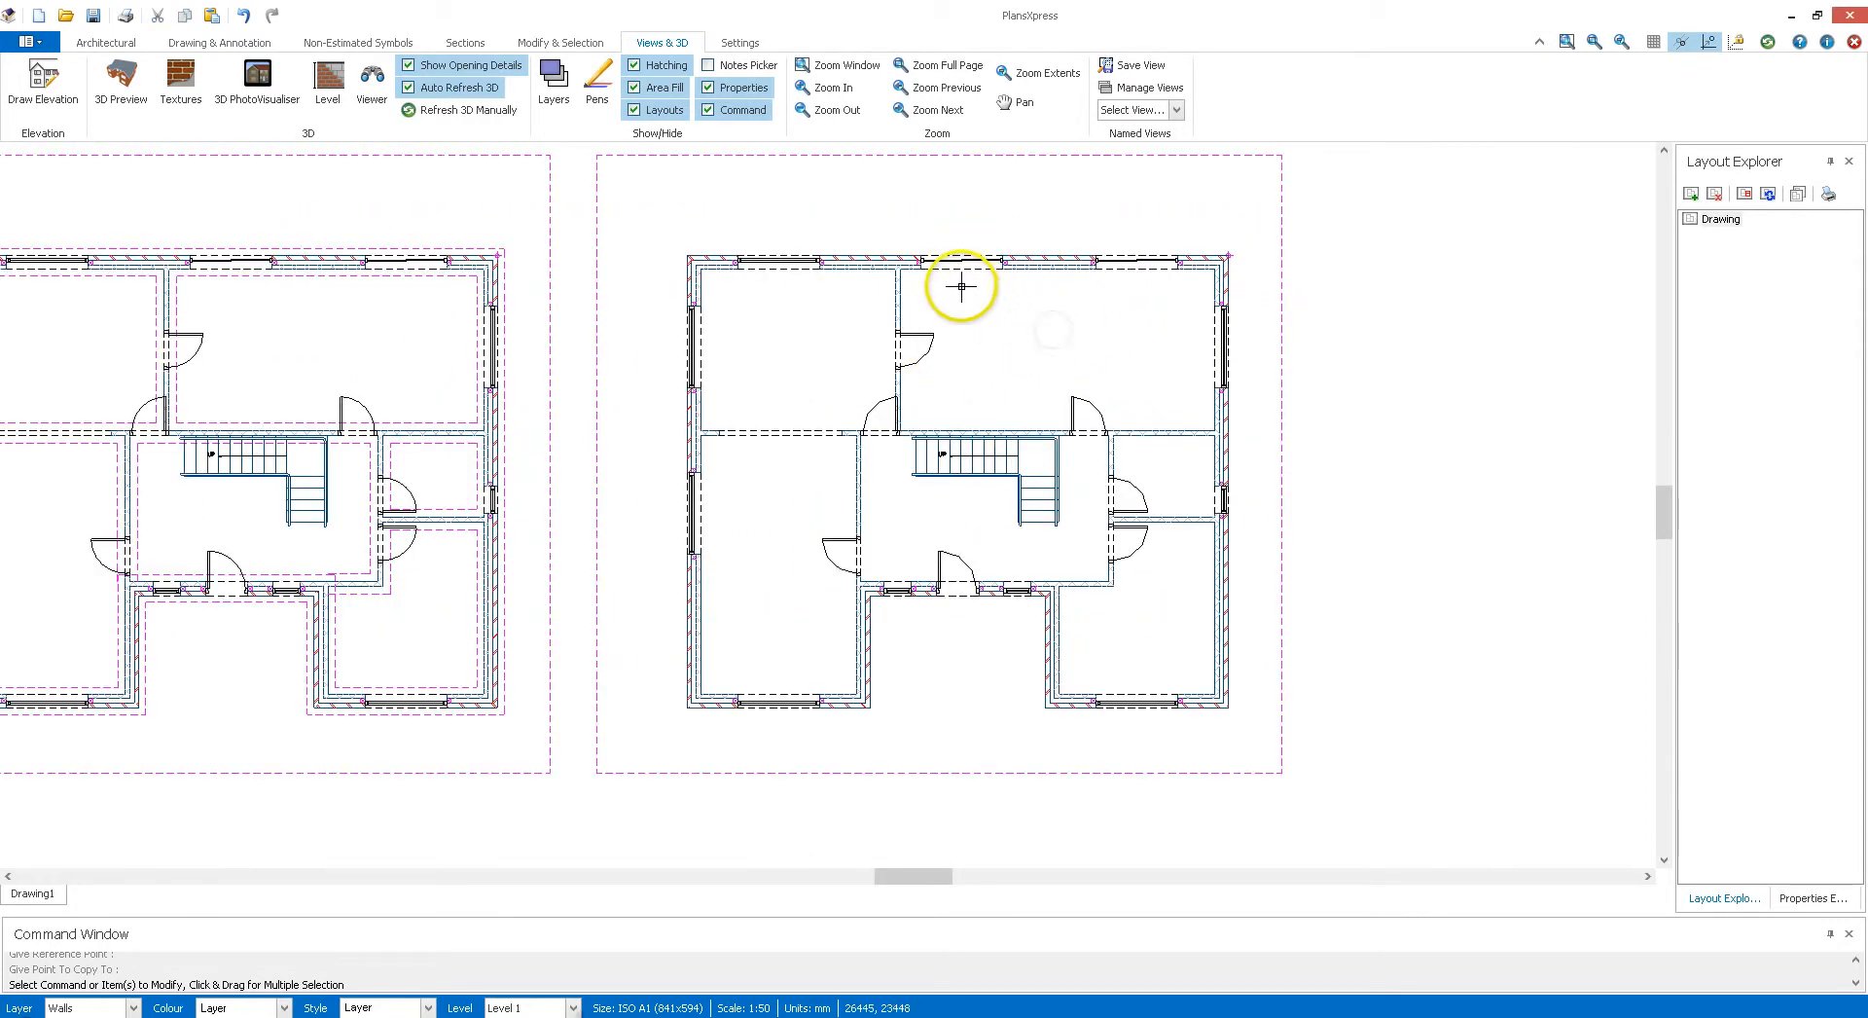
mouse_move(984, 315)
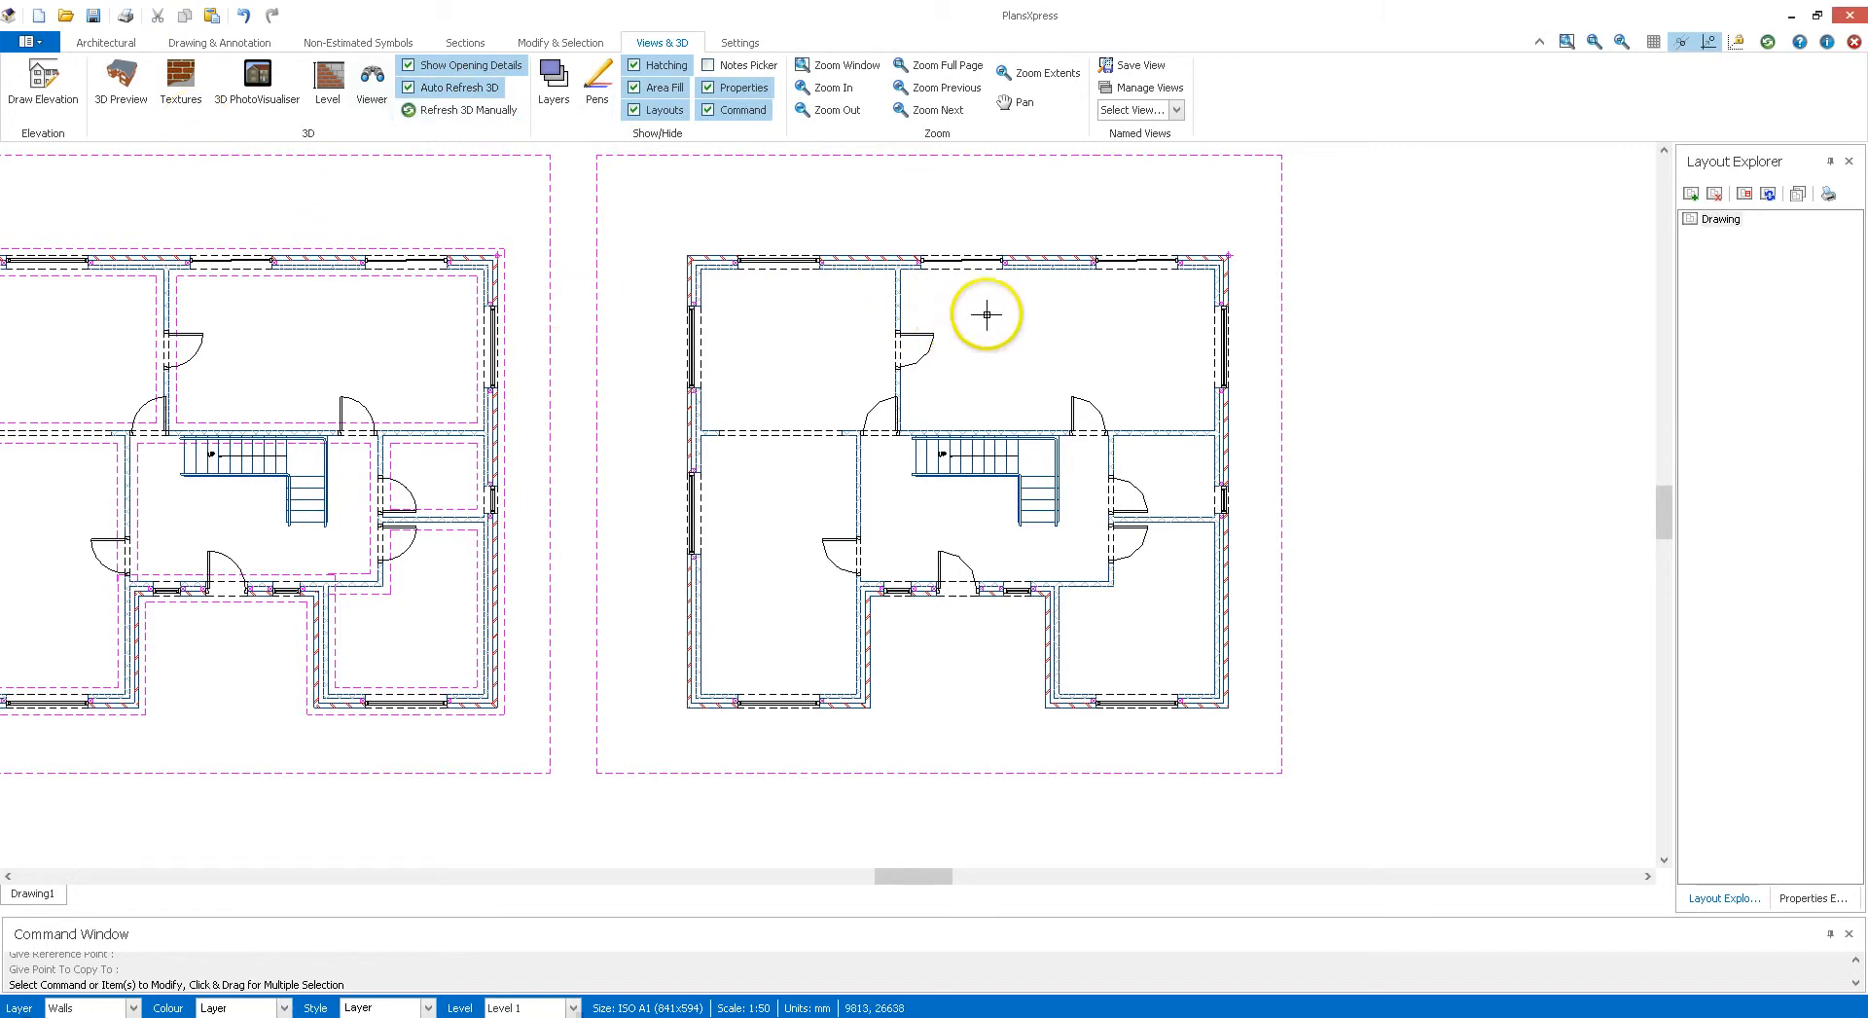
mouse_move(938, 360)
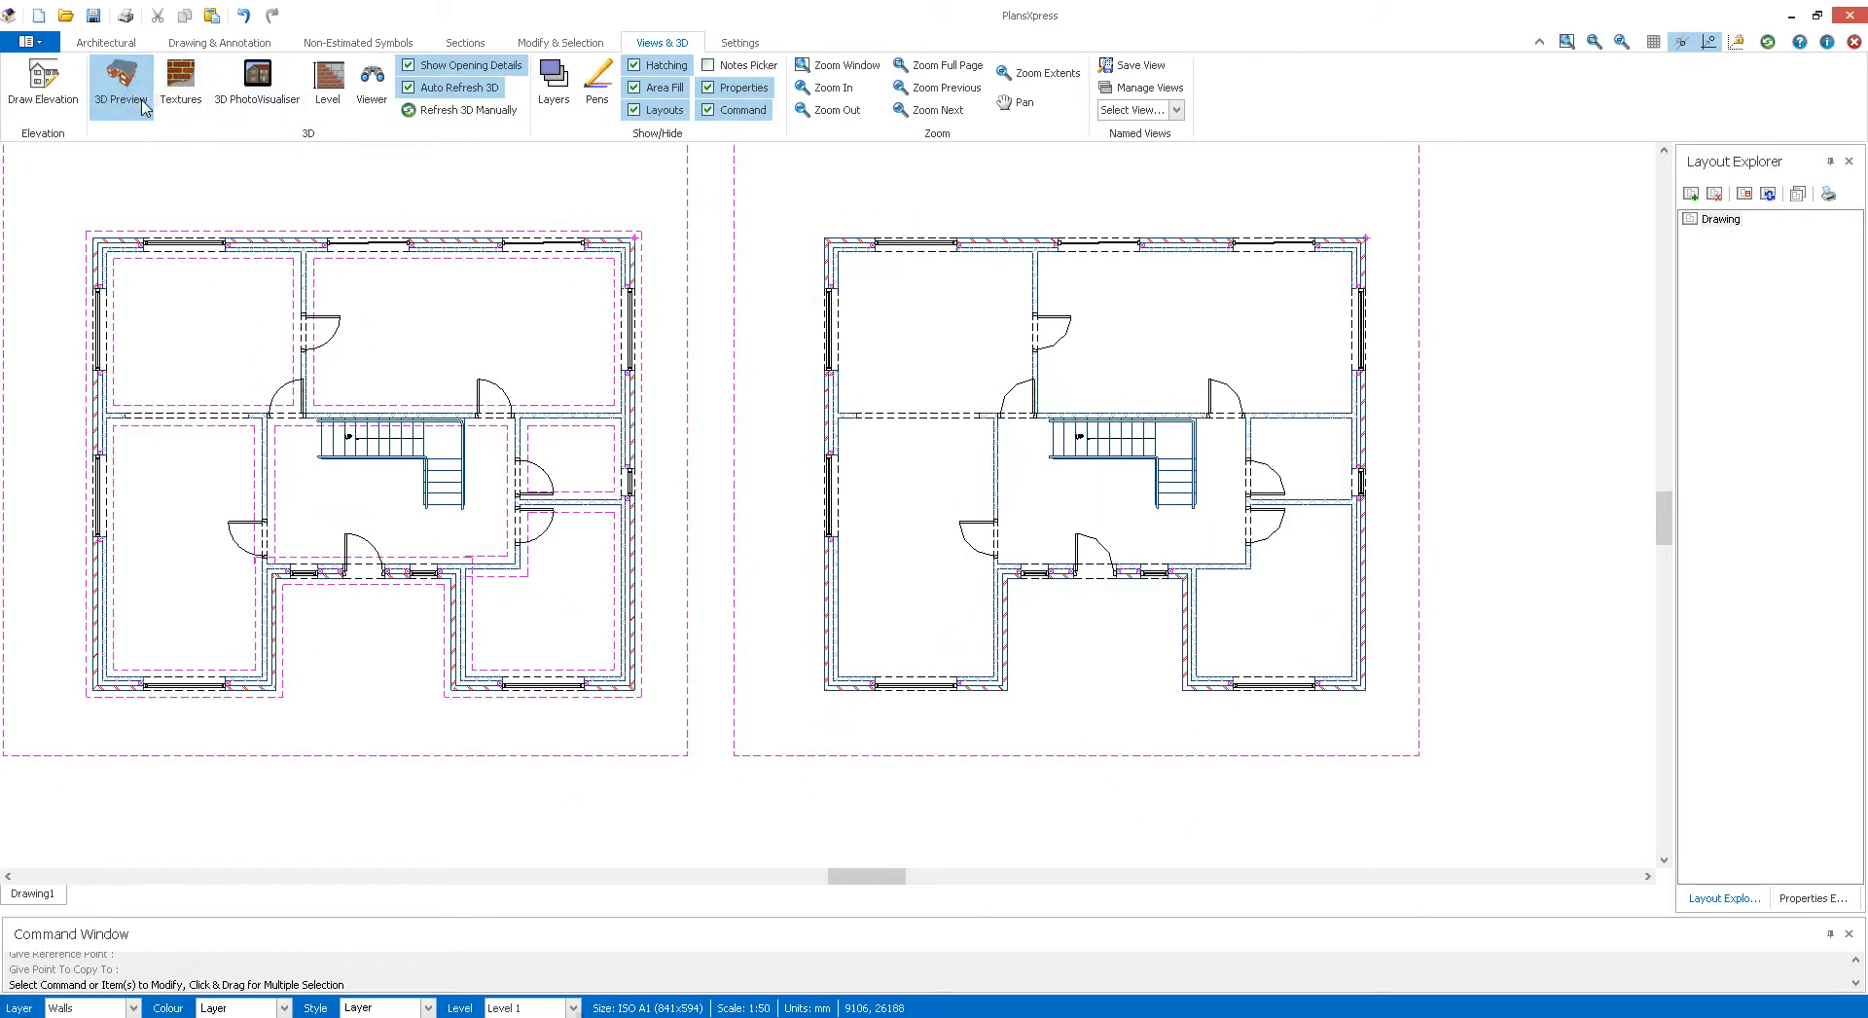
left_click(120, 83)
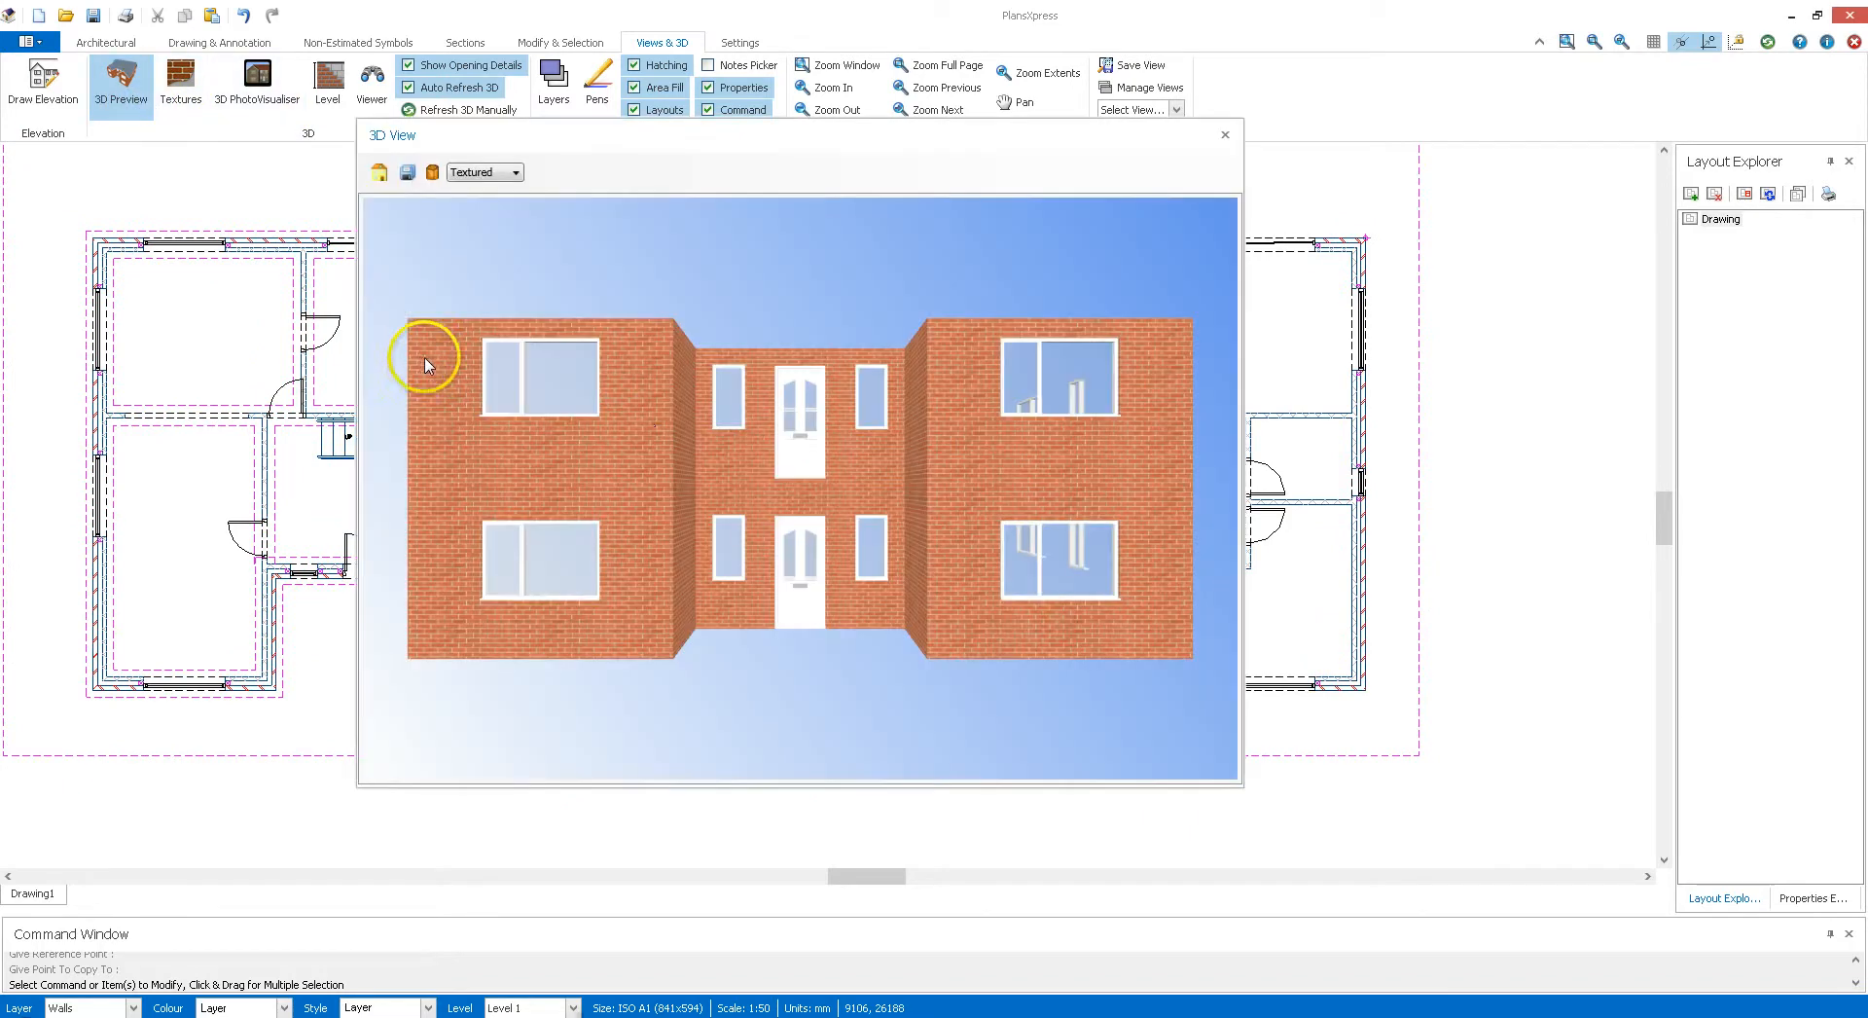
left_click(1224, 135)
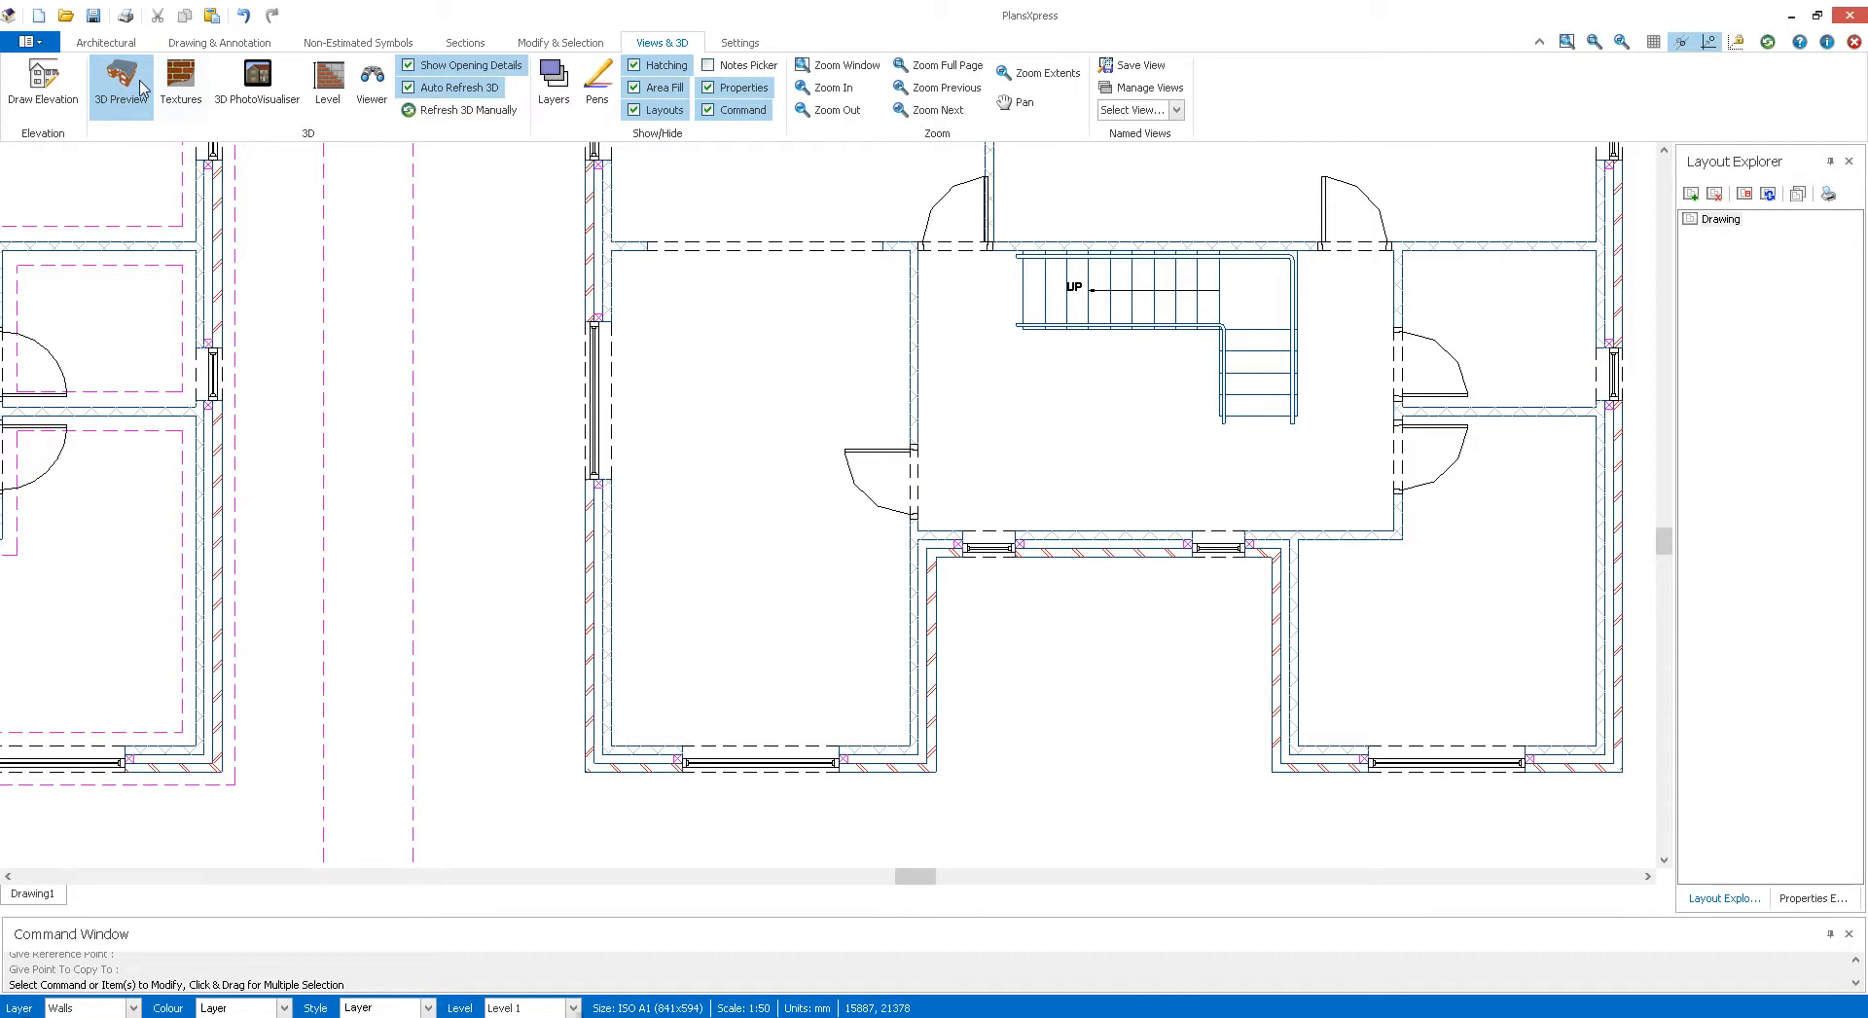
left_click(120, 80)
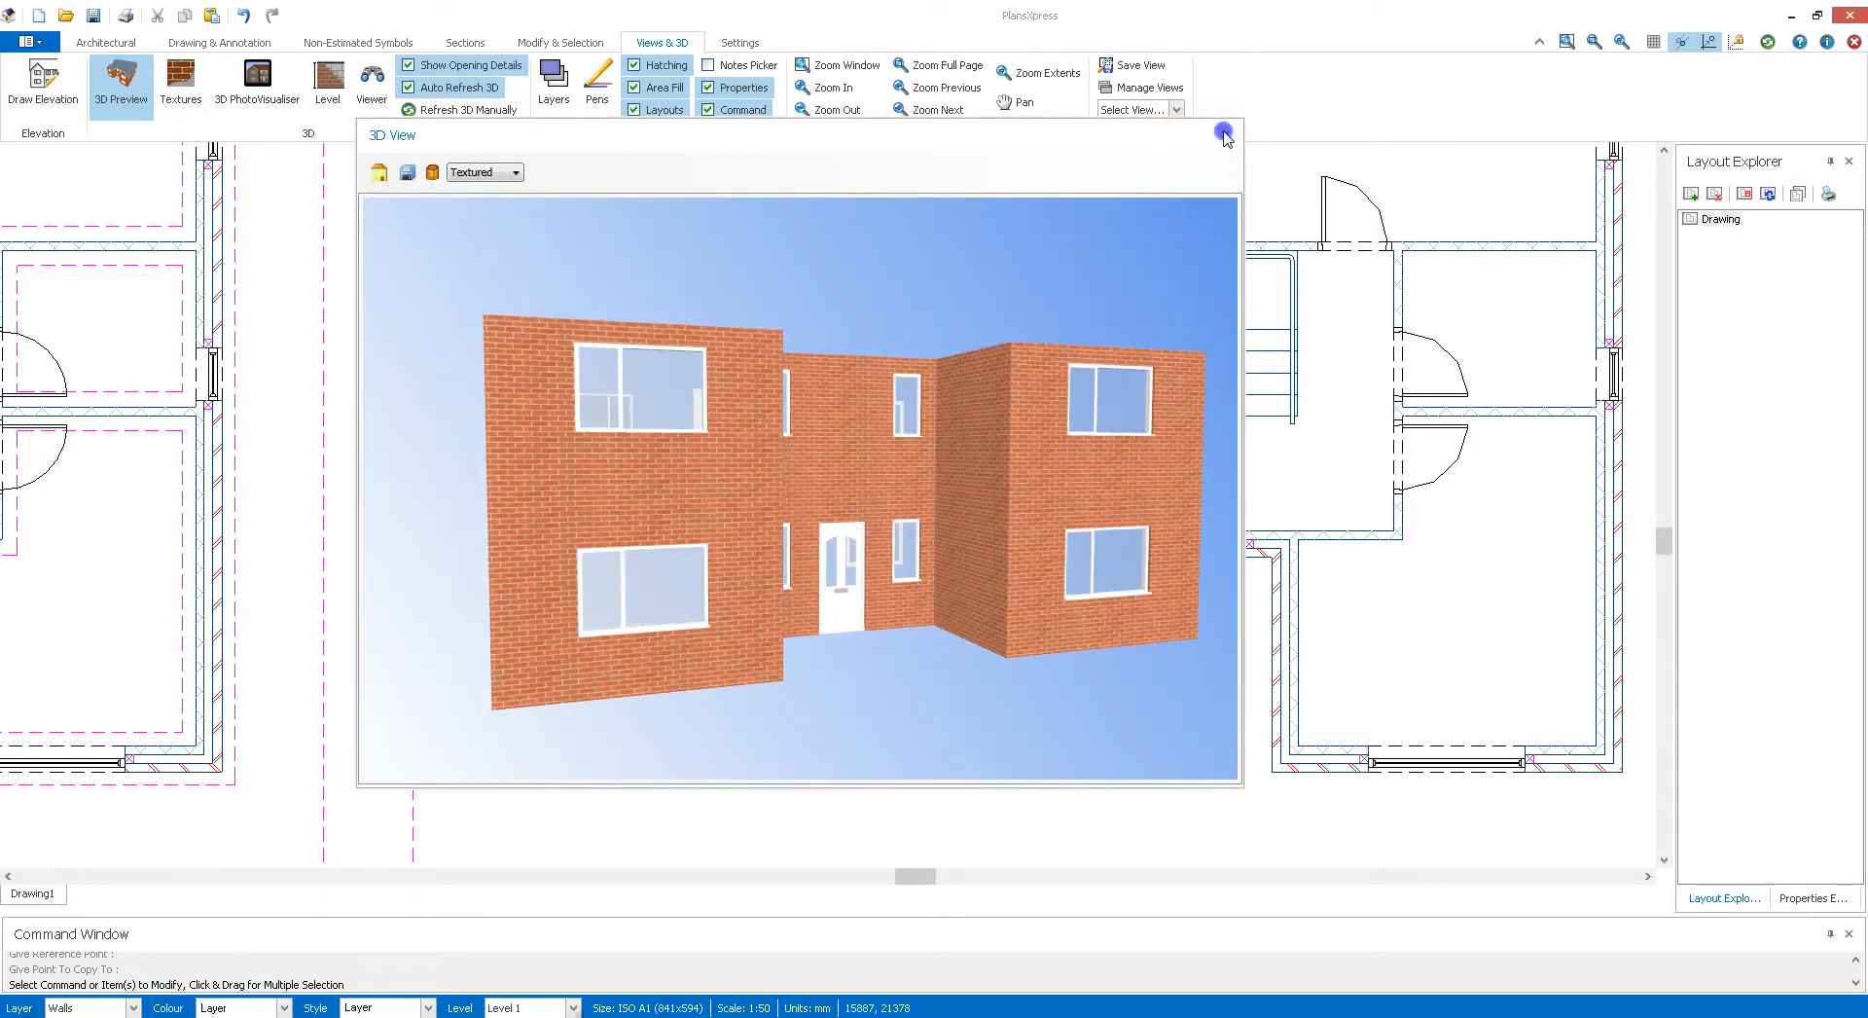
left_click(1222, 132)
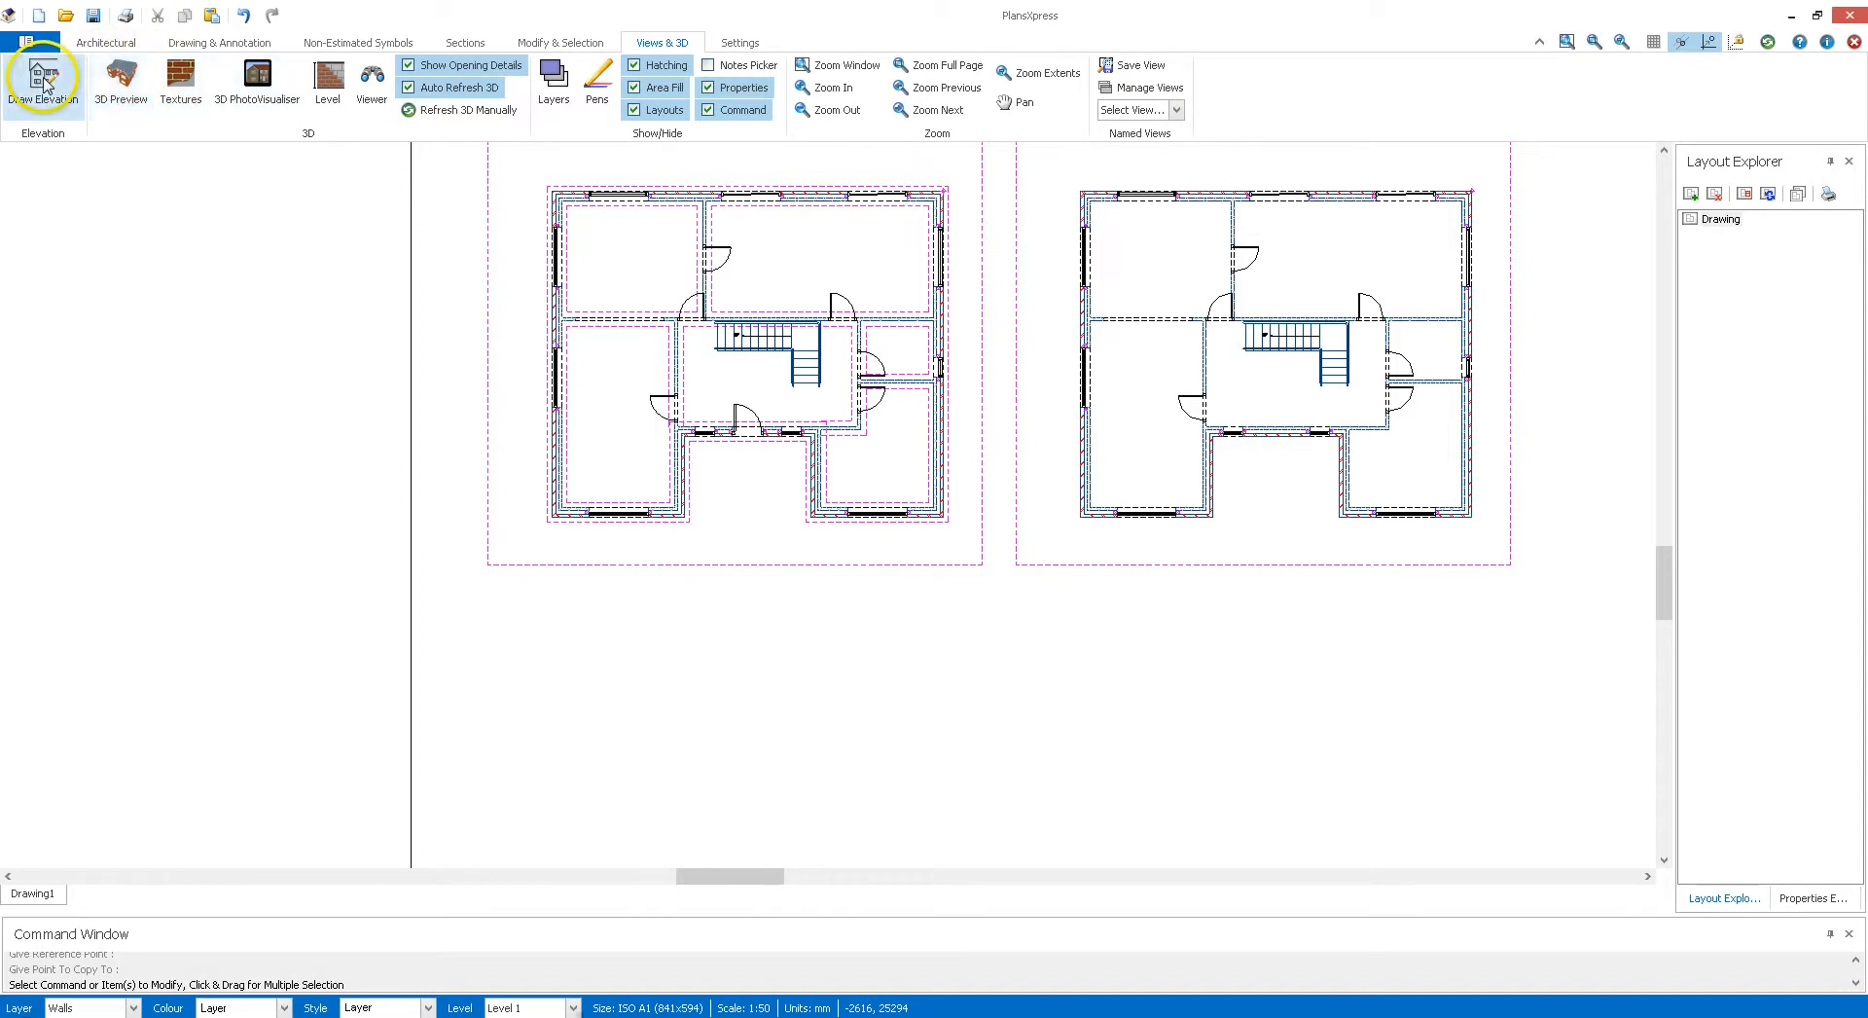
Step: Draw a front elevation for all levels, placing it below the two floor plans
left_click(43, 80)
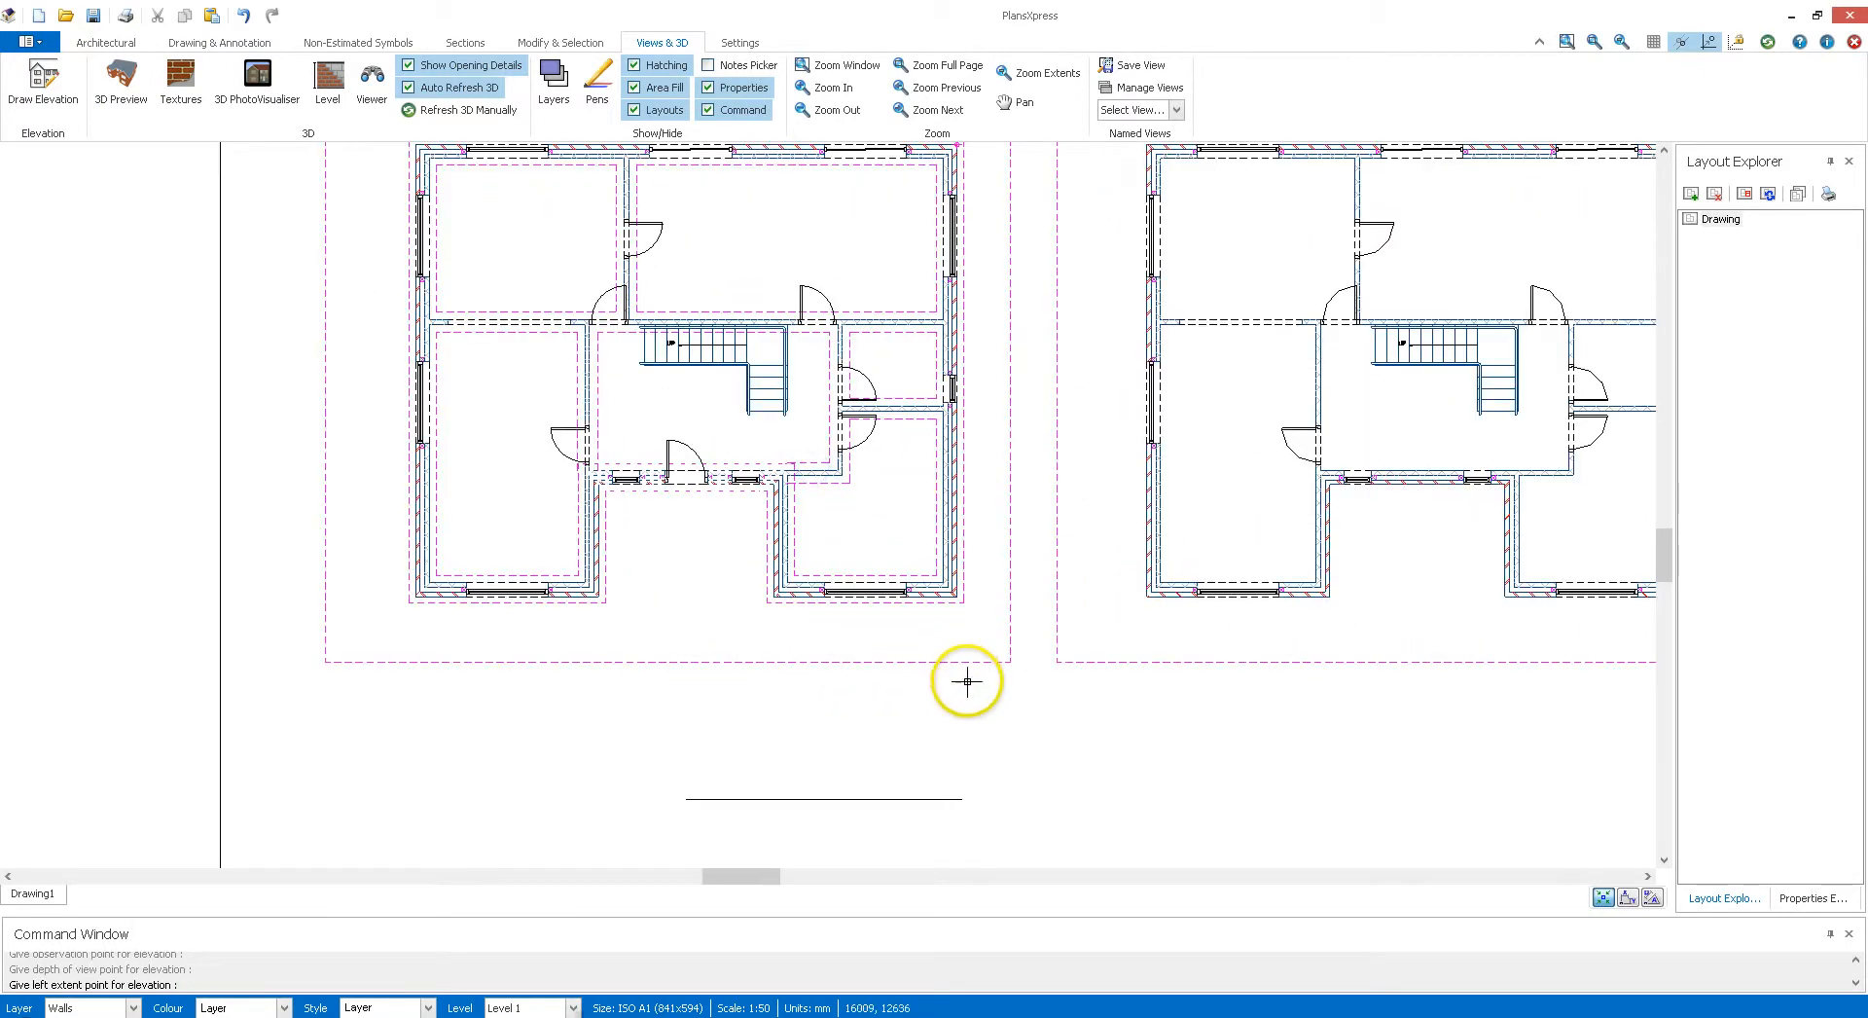
left_click(965, 681)
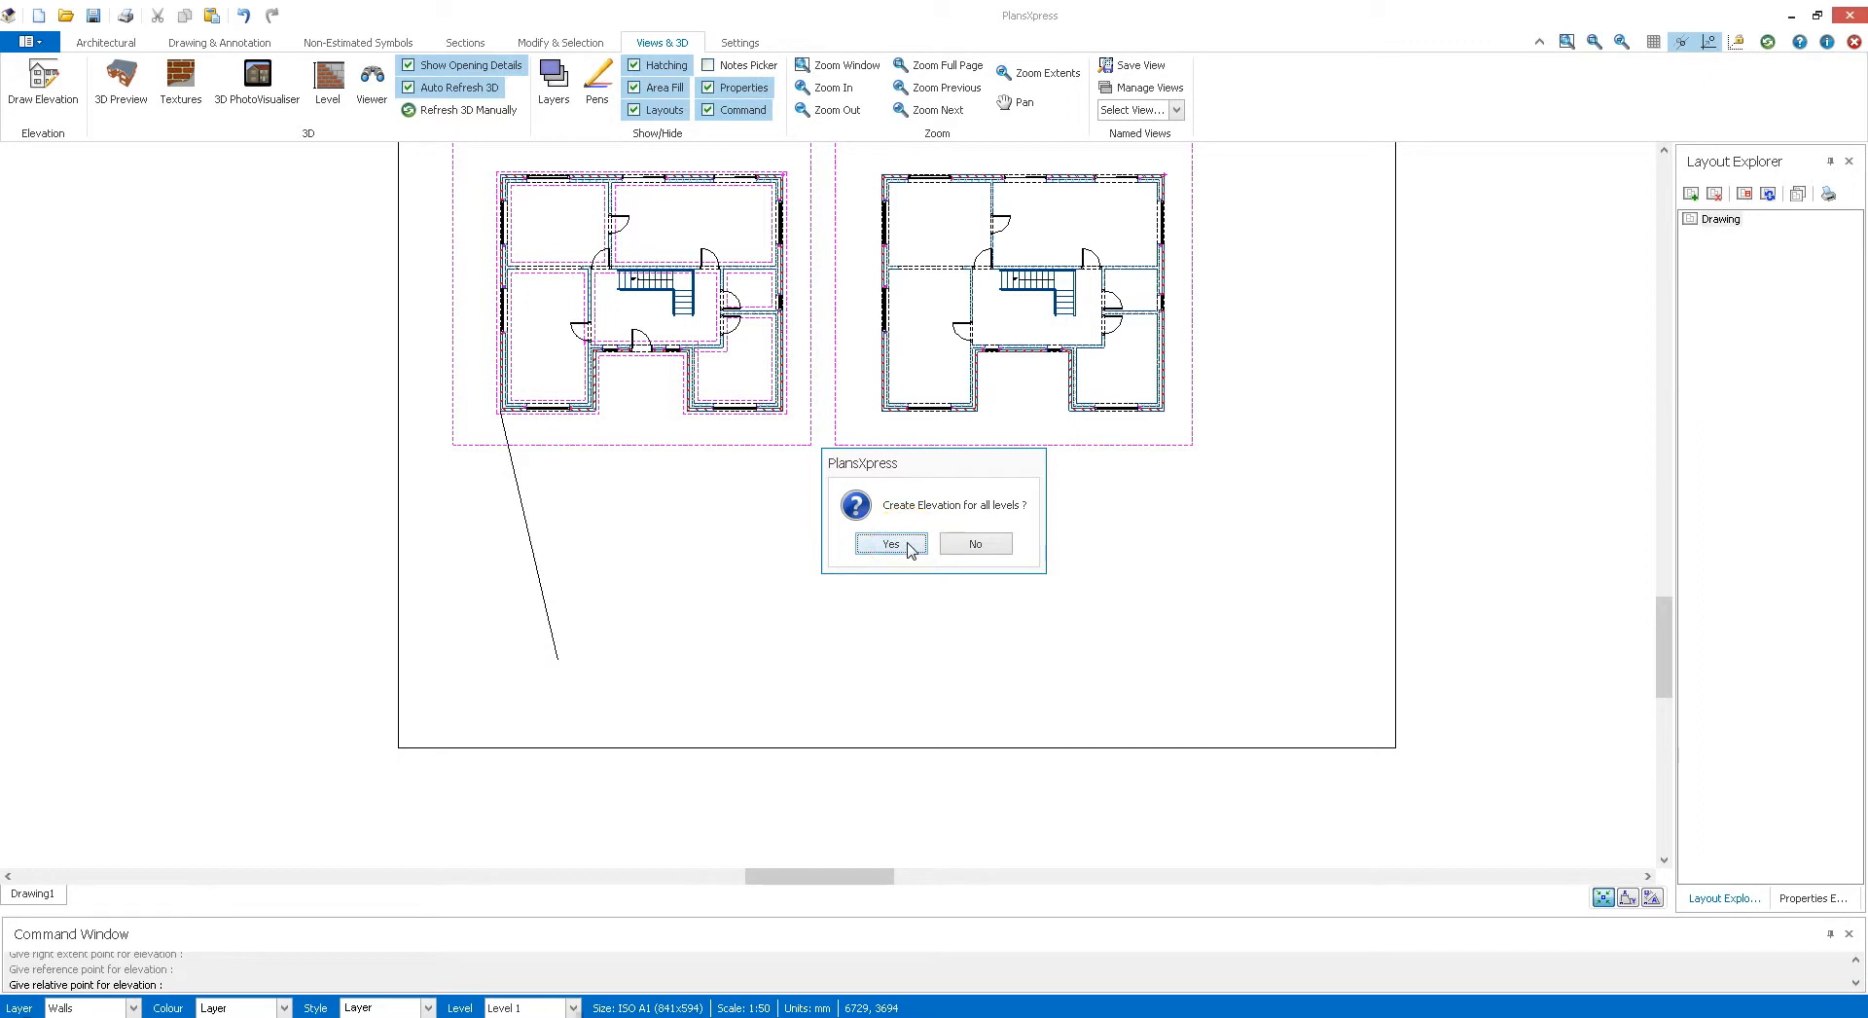
left_click(889, 543)
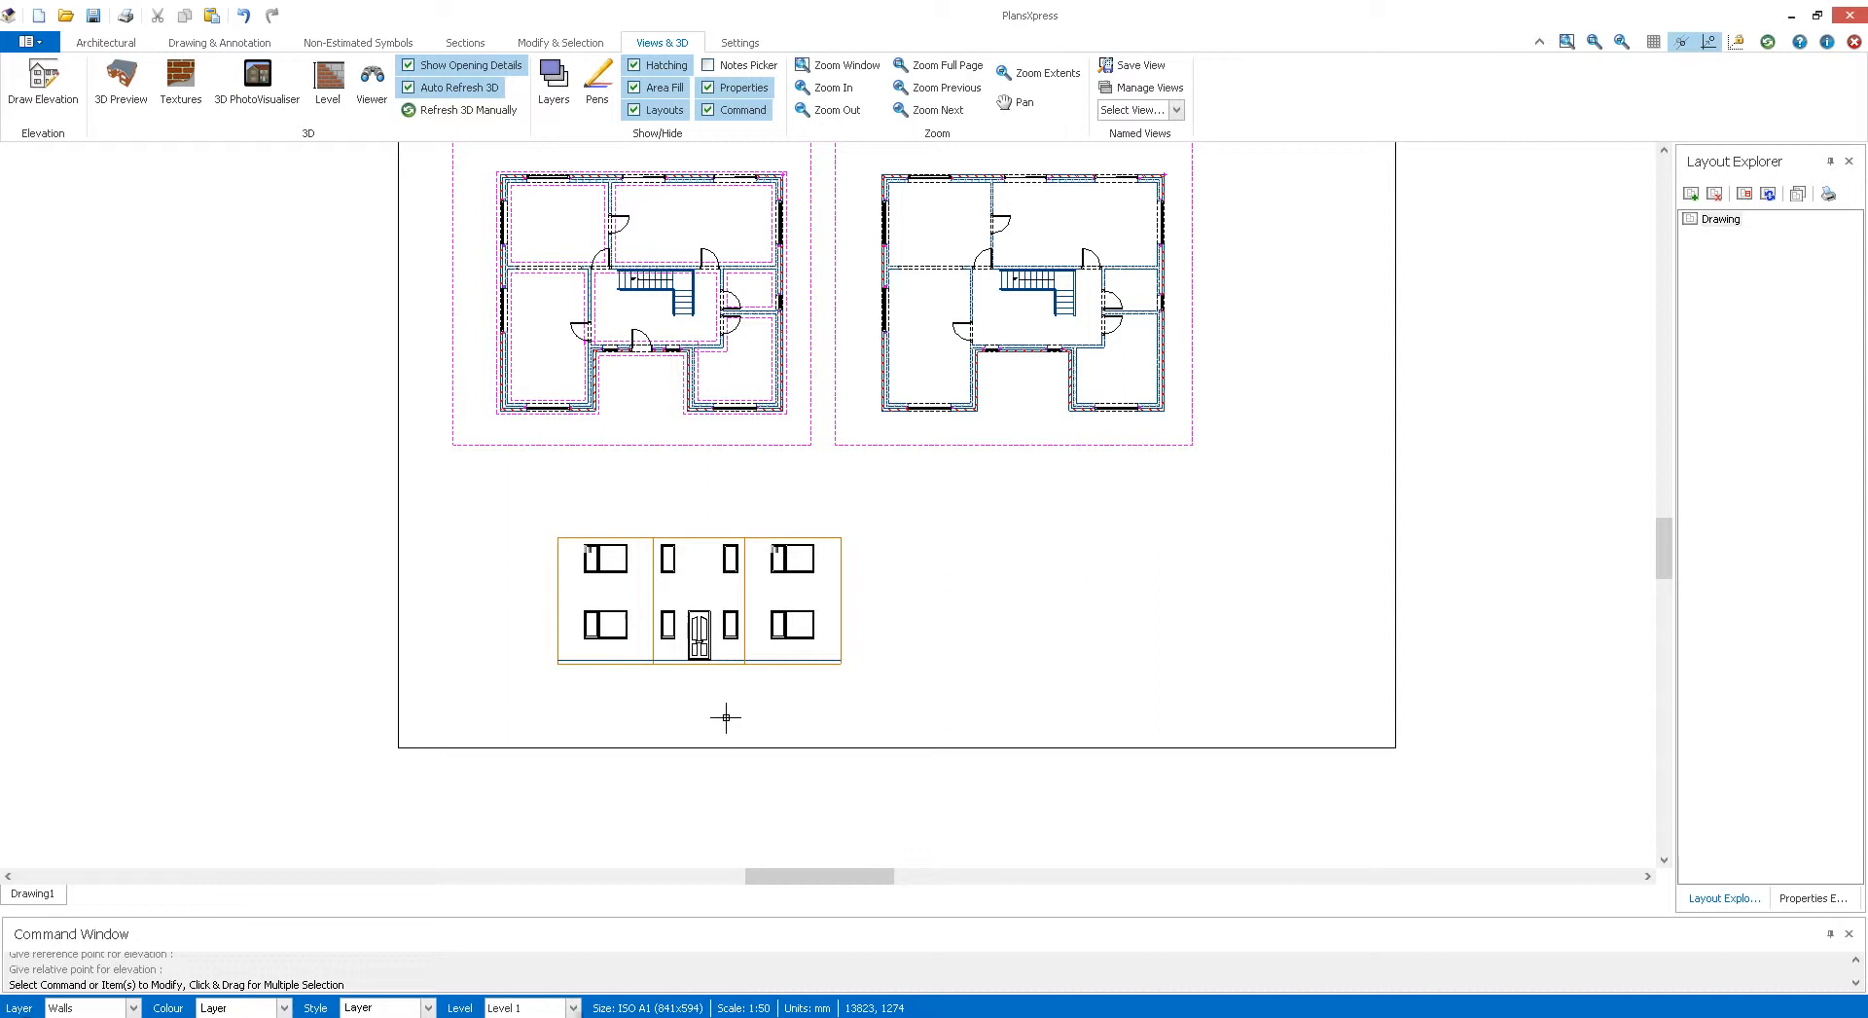
mouse_move(784, 512)
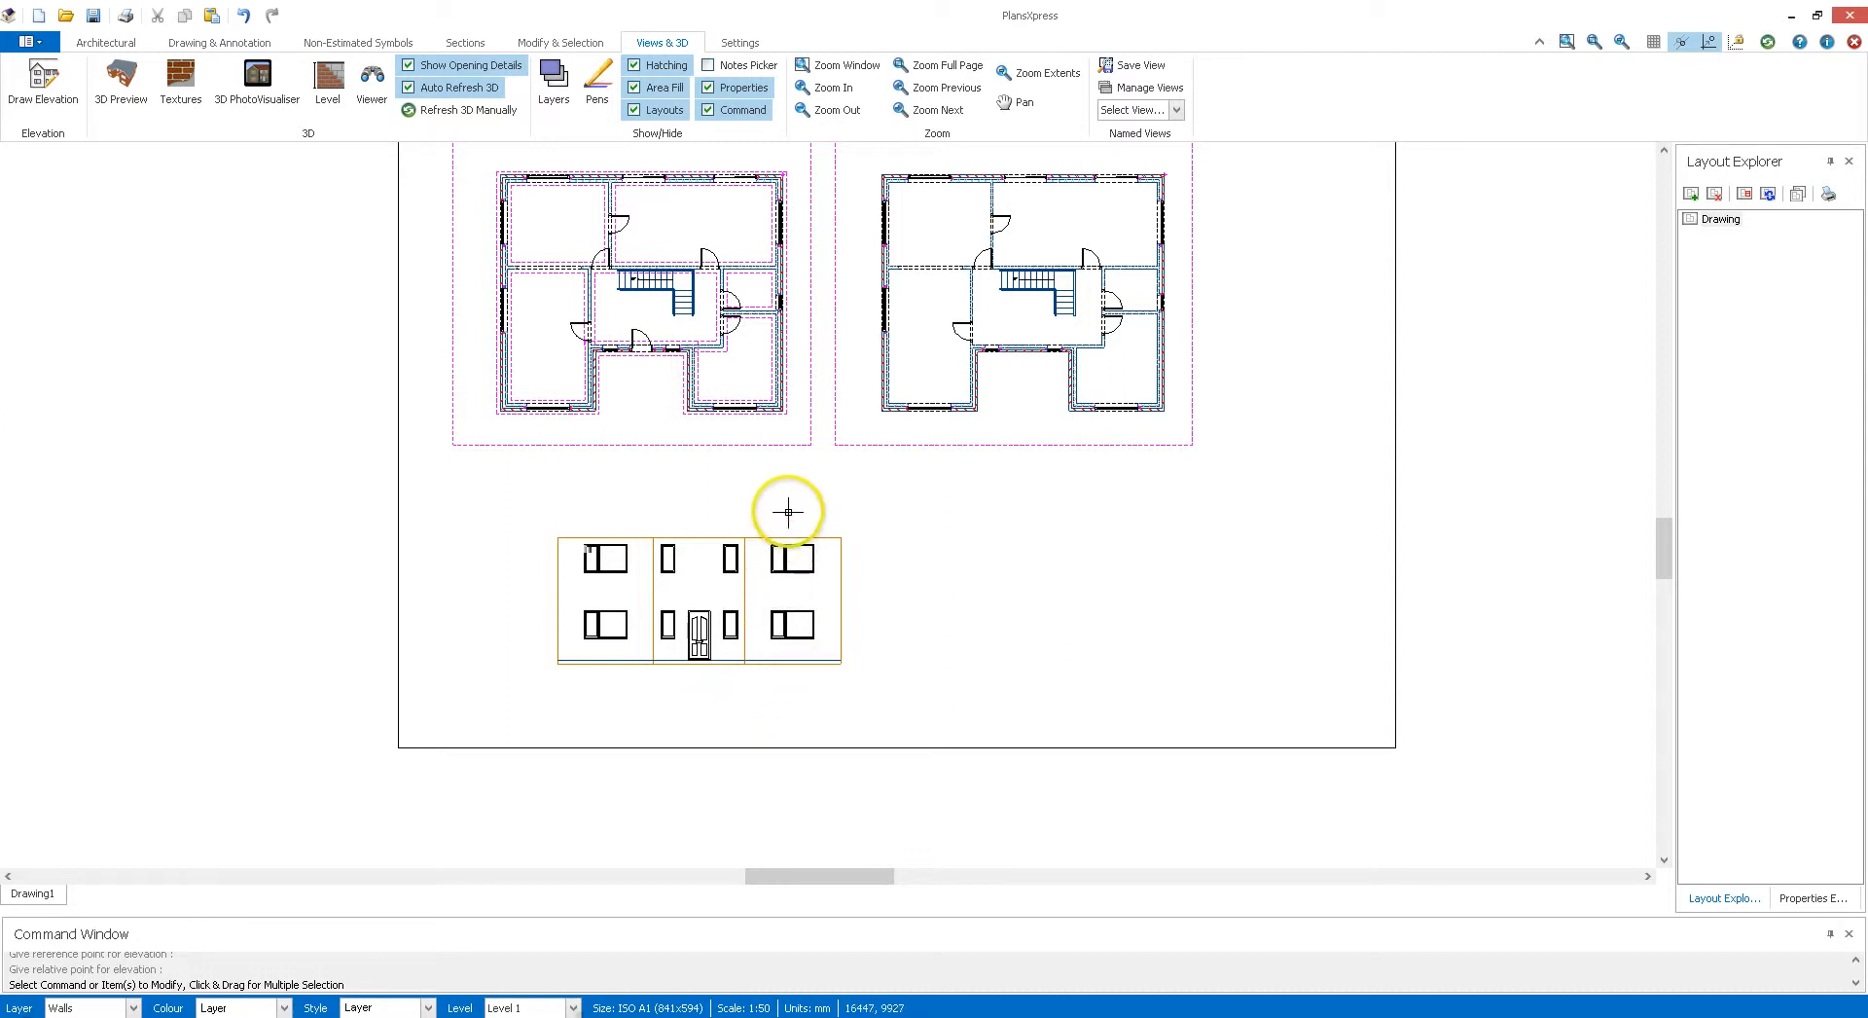